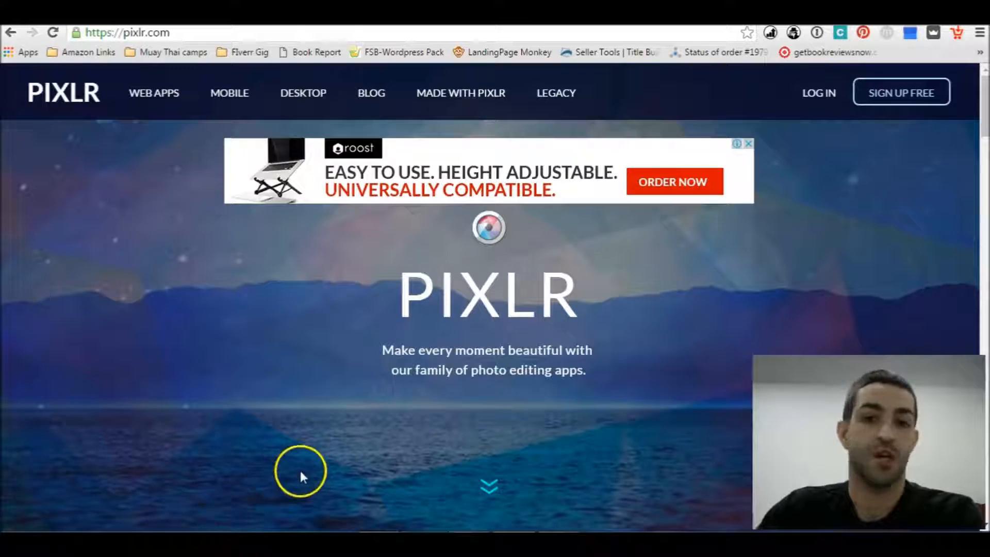
pyautogui.moveTo(815, 104)
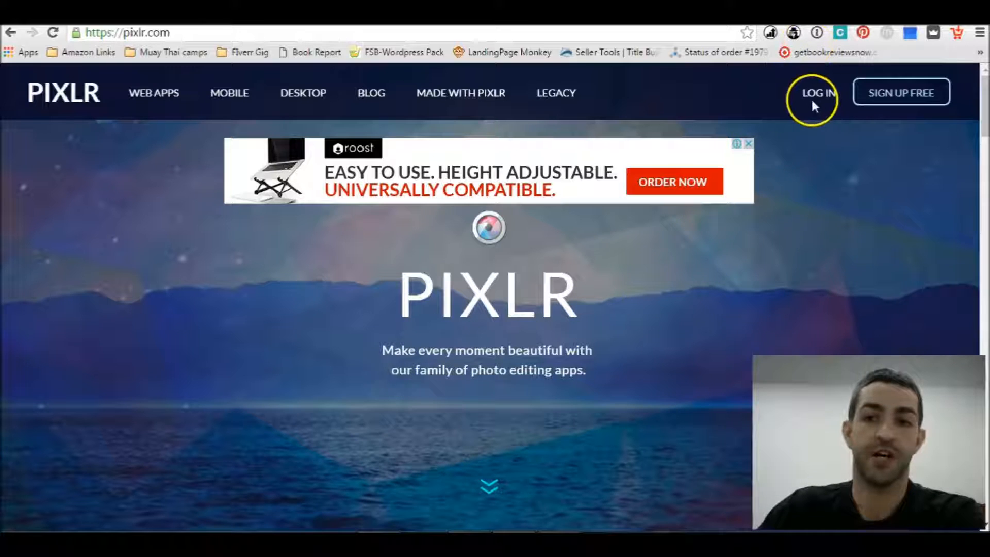
# Step: Bring up the Pixlr login dialog to sign in to the account
pyautogui.click(817, 92)
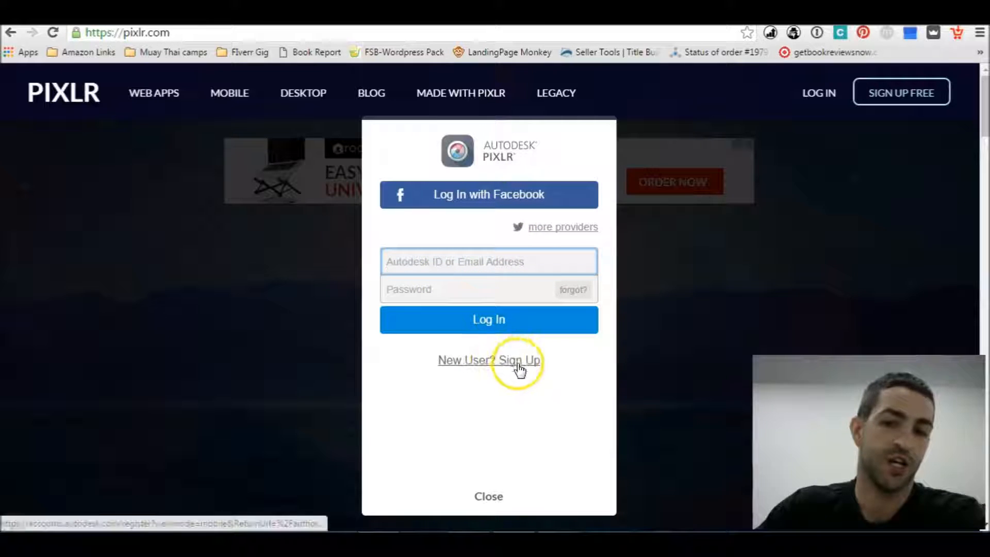
pyautogui.moveTo(526, 261)
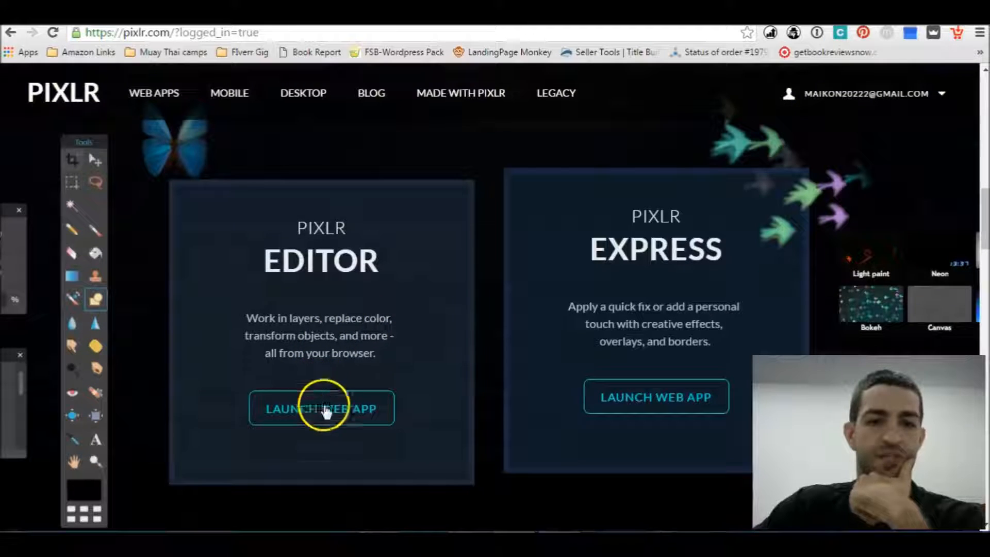
# Step: Launch the Pixlr Editor web app and start creating a new blank image
pyautogui.click(320, 409)
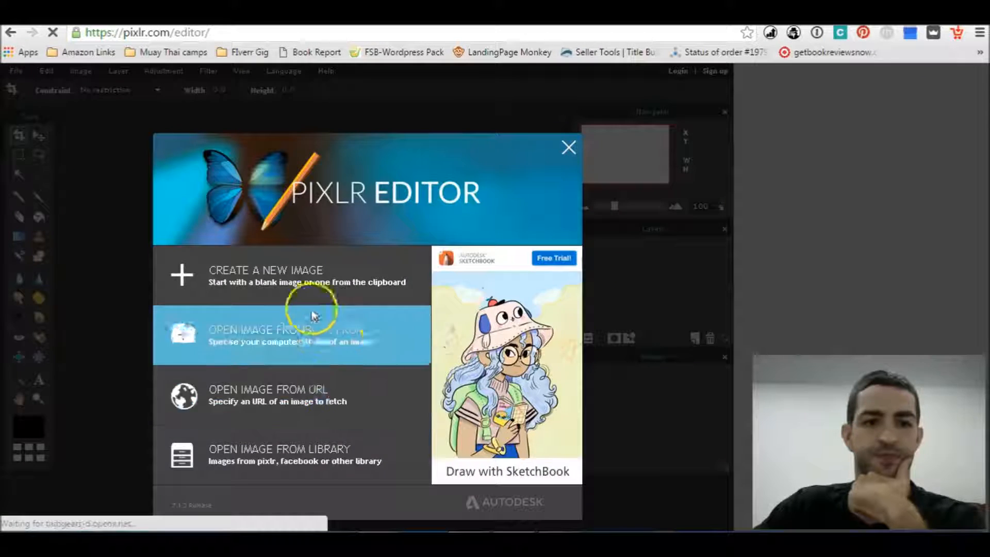
pyautogui.click(265, 274)
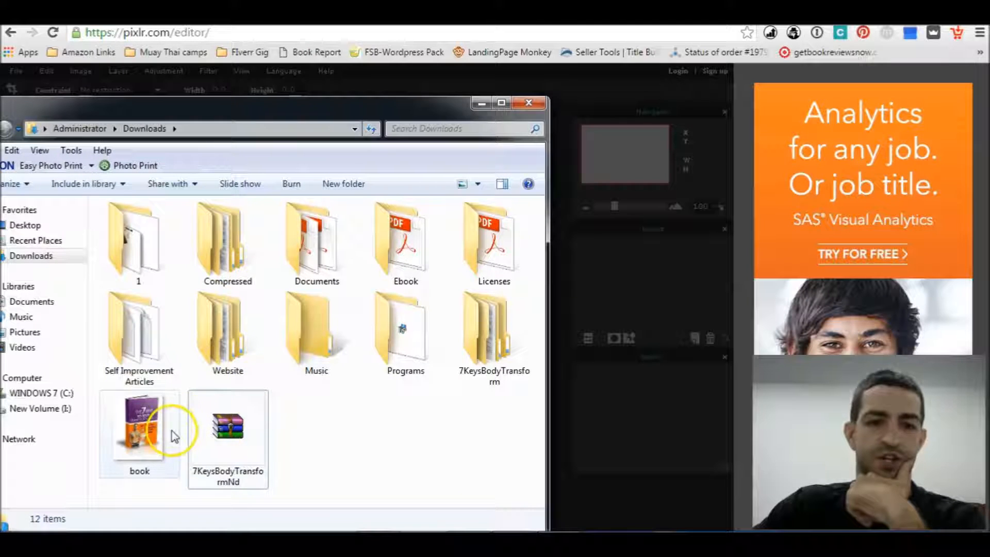
# Step: Check the book image's properties in Explorer, confirming its 378 x 500 pixel dimensions
pyautogui.rightClick(140, 429)
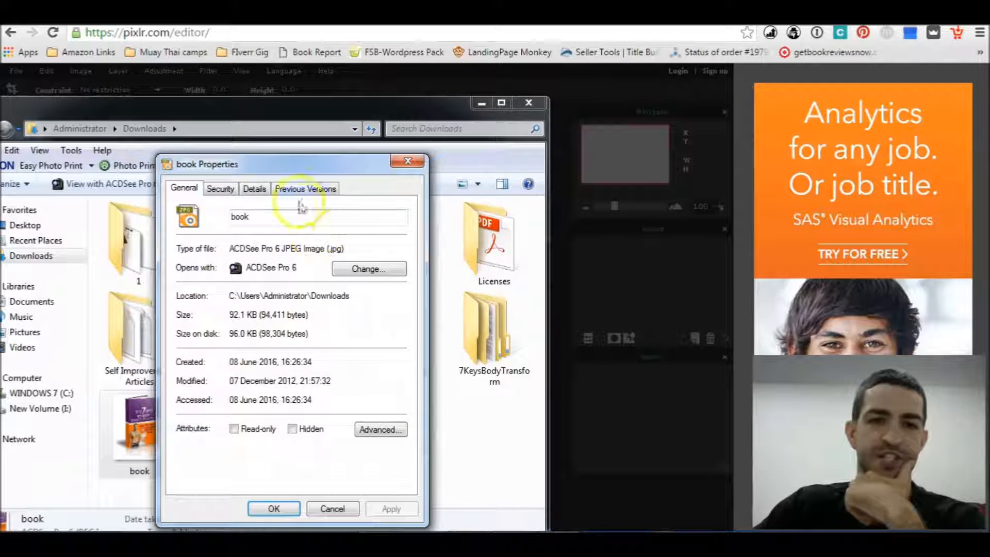
pyautogui.click(255, 188)
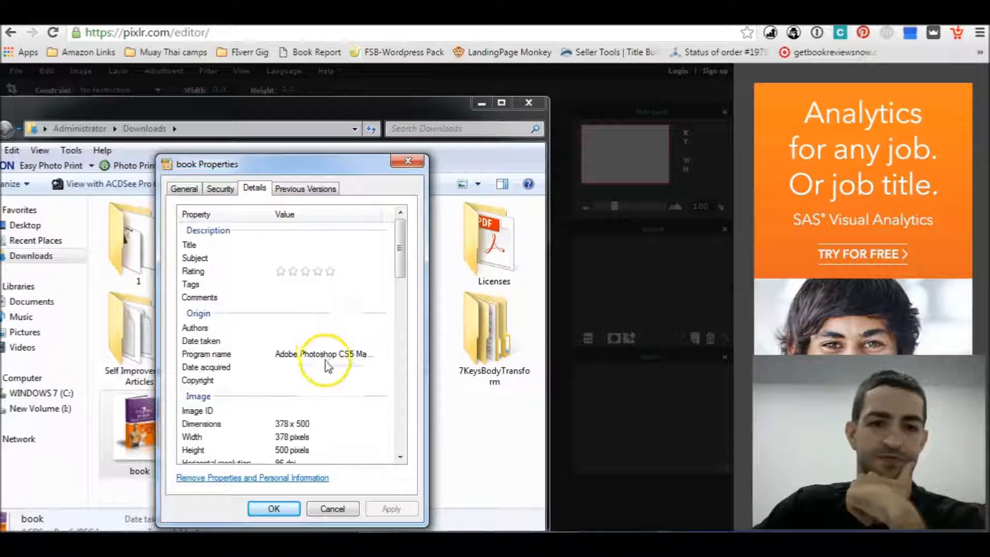
pyautogui.scroll(-3)
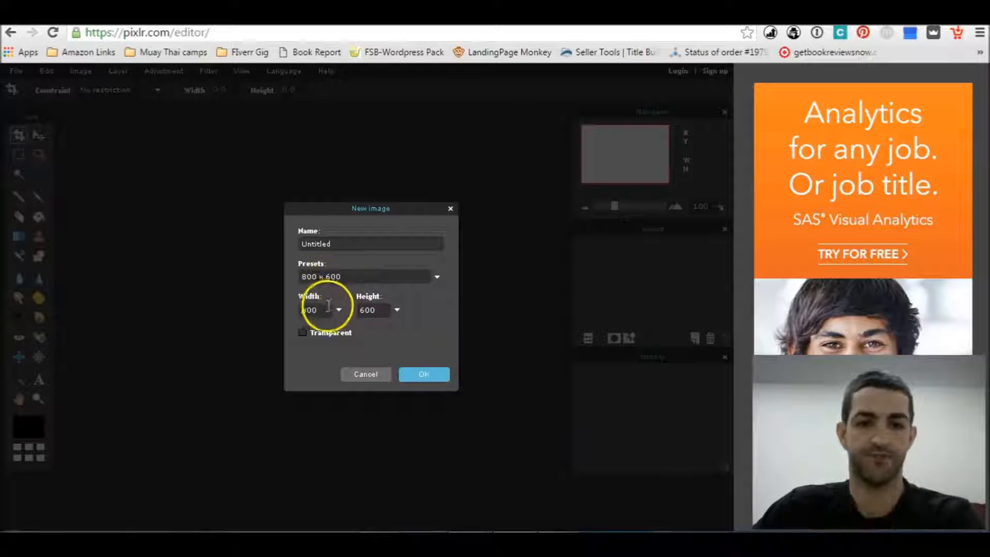
# Step: Create a new transparent 378x500 canvas named 'weight loss book'
pyautogui.write('378')
pyautogui.click(379, 309)
pyautogui.write('500')
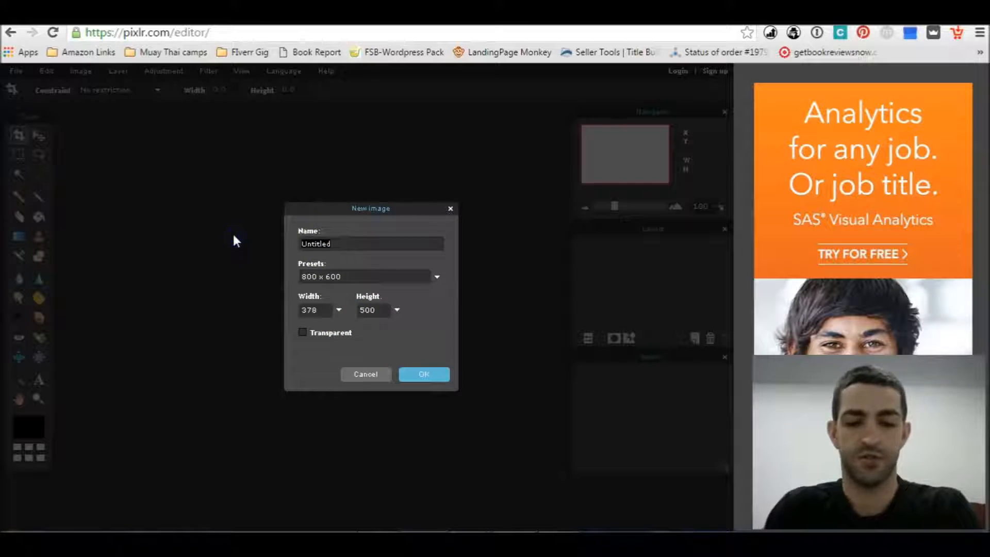
pyautogui.write('weight loss')
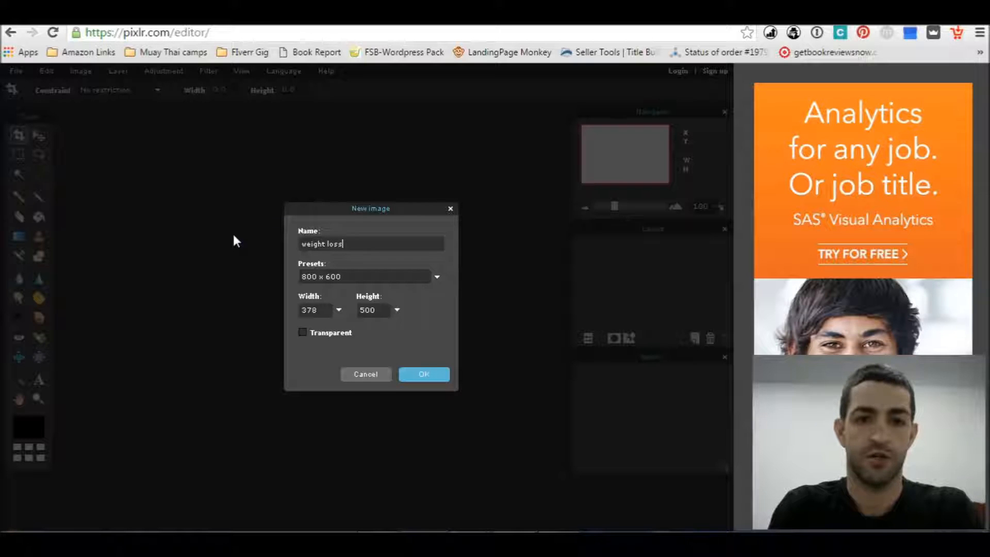
pyautogui.write('book')
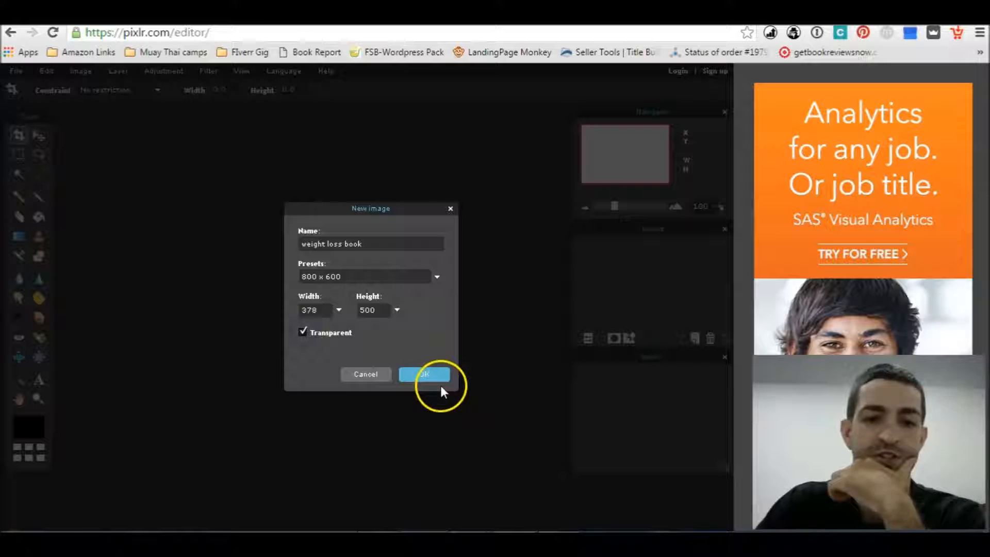
pyautogui.click(423, 373)
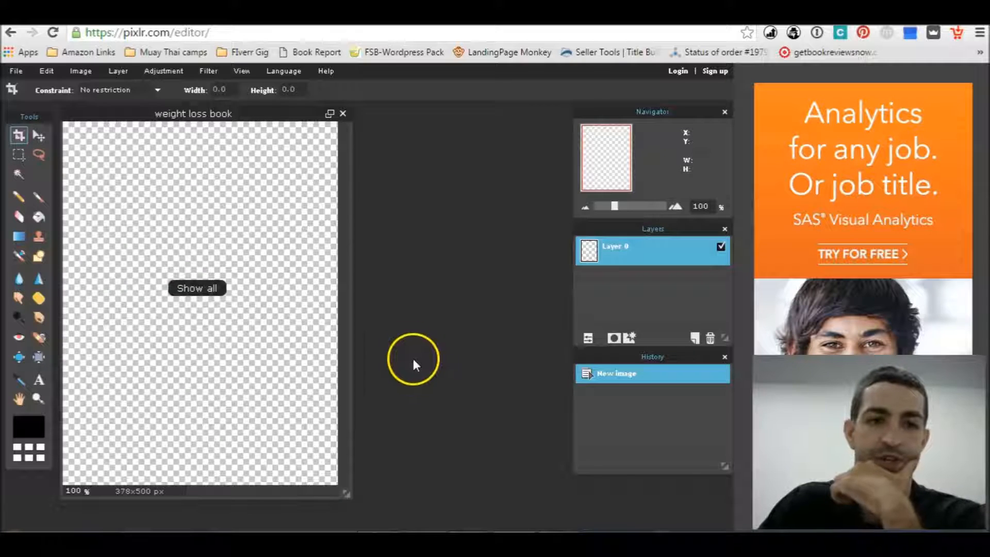
# Step: Open the book image, copy all of it and paste it as a layer into the new canvas
pyautogui.click(15, 70)
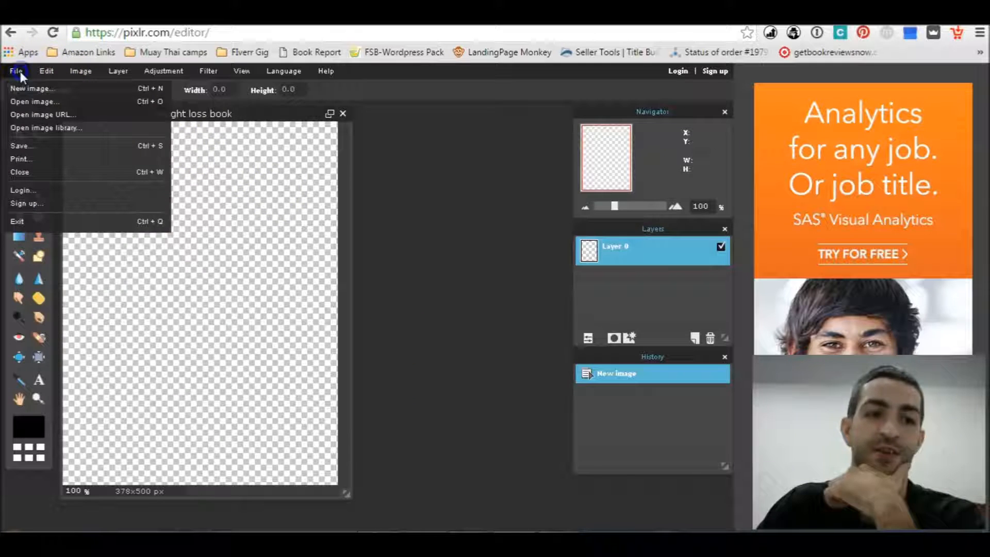
pyautogui.click(35, 102)
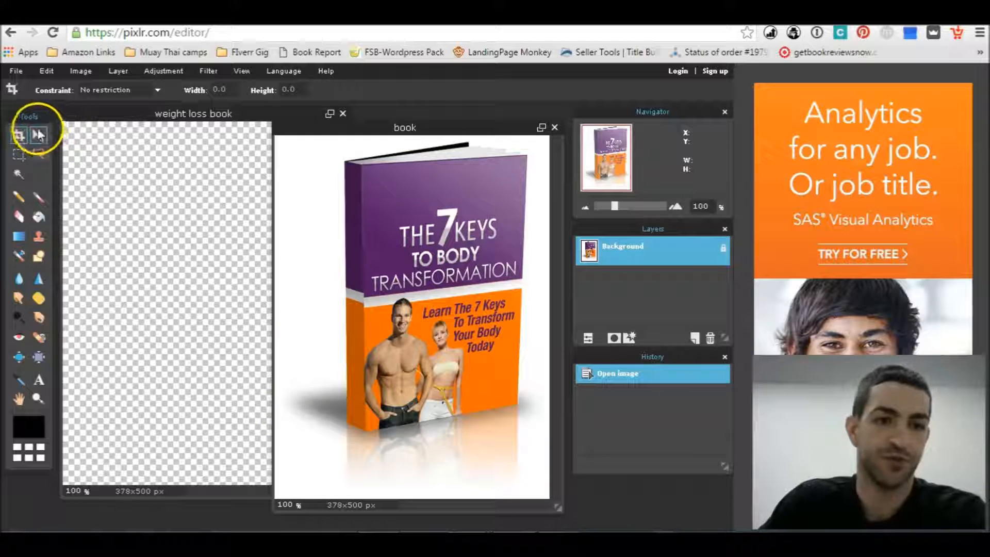
pyautogui.click(38, 134)
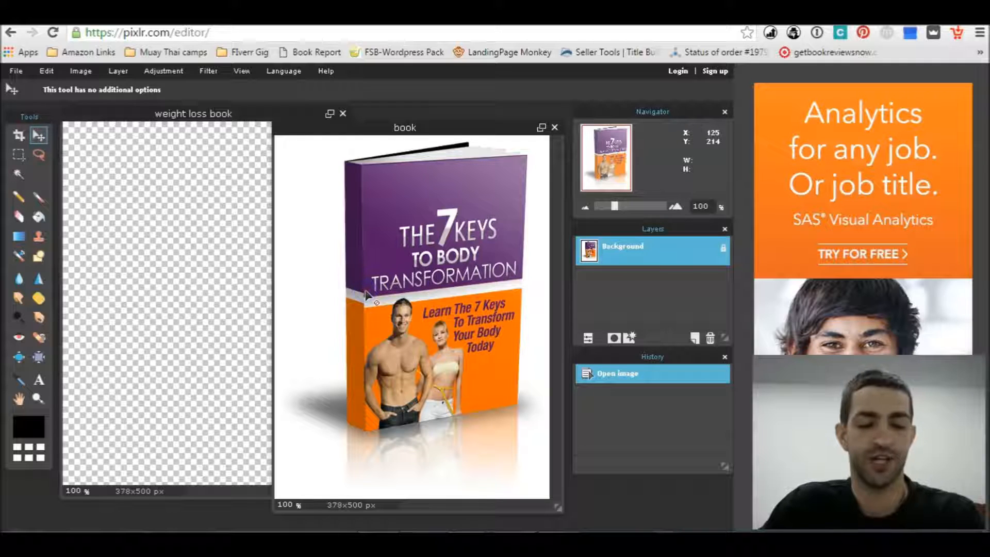
pyautogui.press('ctrl+a')
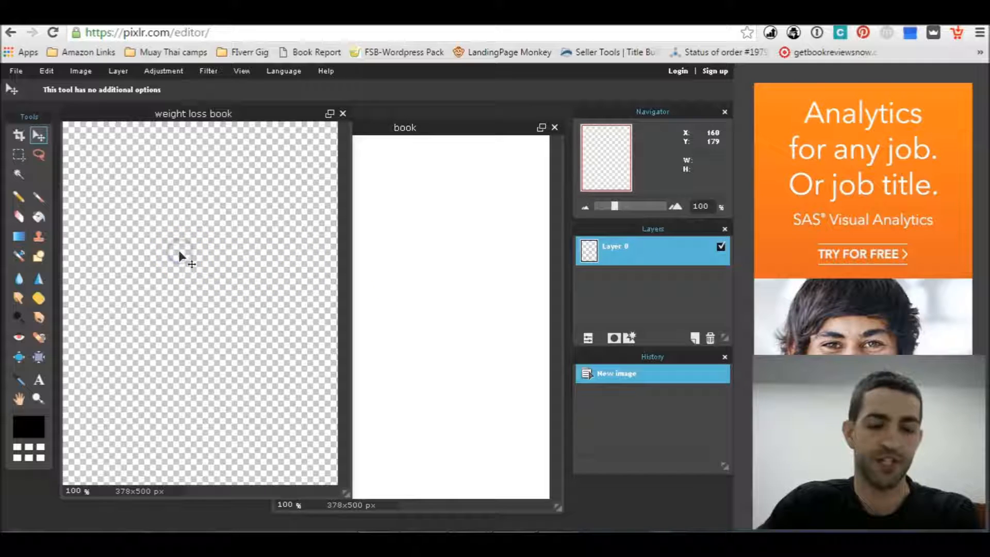
pyautogui.press('ctrl+v')
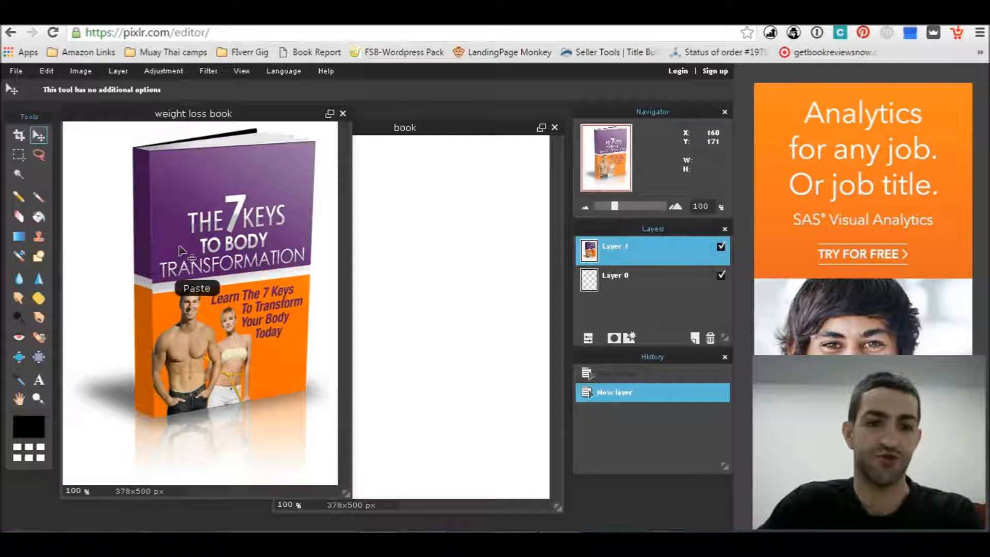
pyautogui.moveTo(328, 196)
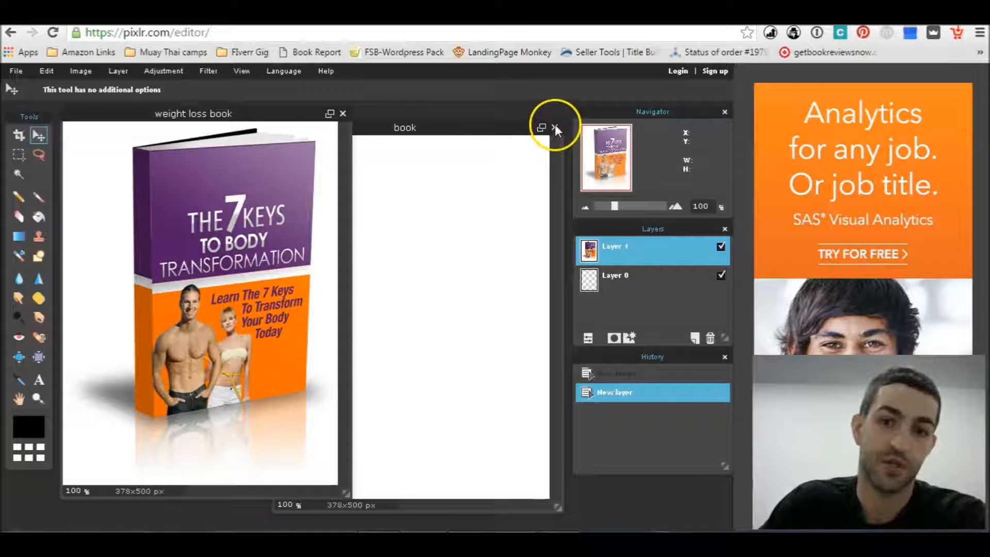
# Step: Close the original book image without saving changes
pyautogui.click(554, 127)
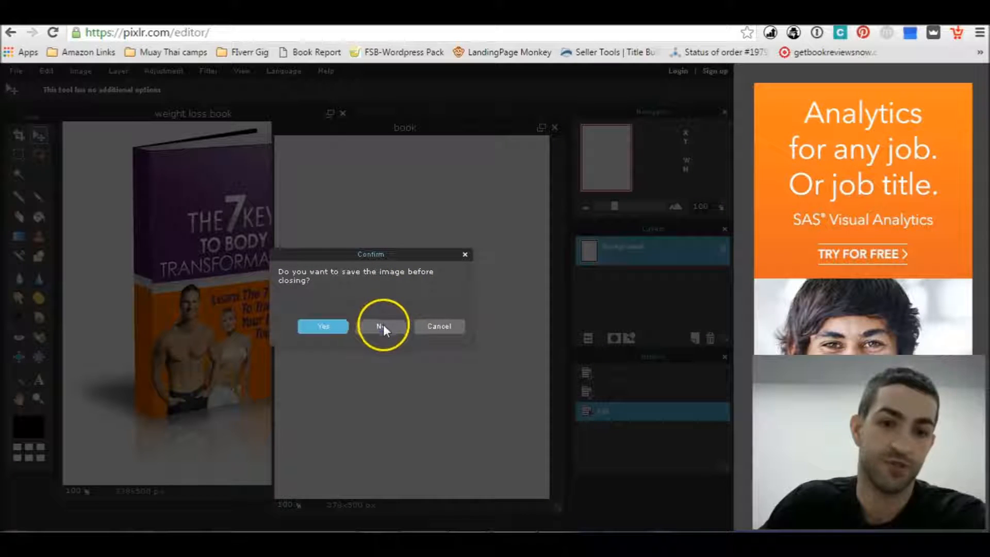
pyautogui.click(381, 326)
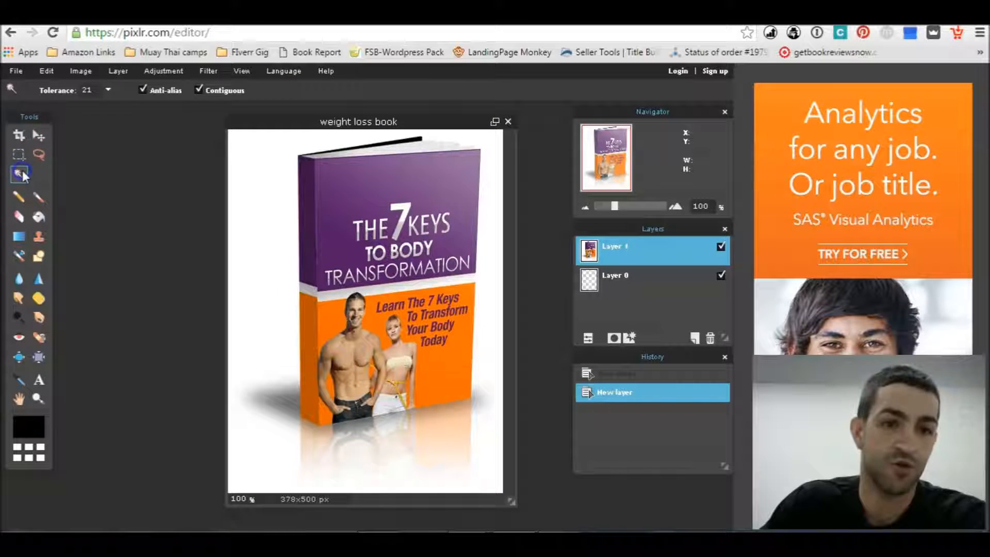
# Step: With the Magic Wand, refine the selection along the book's shadow and bottom edge
pyautogui.click(254, 201)
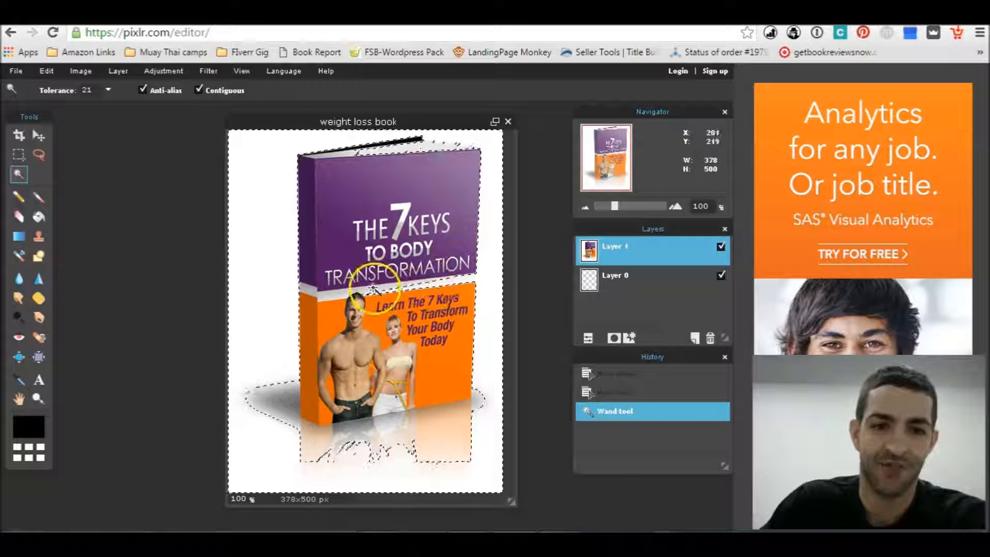
pyautogui.moveTo(205, 382)
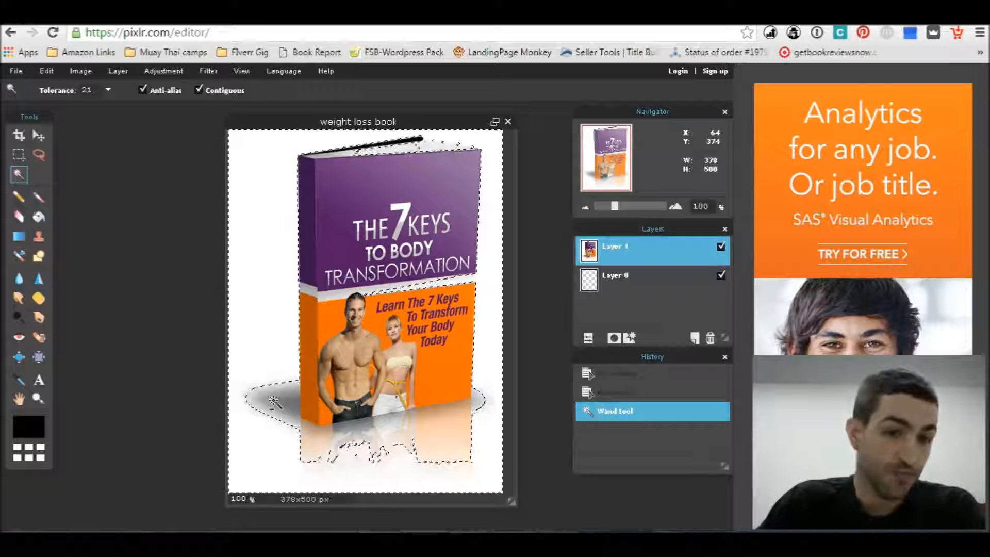
pyautogui.click(274, 402)
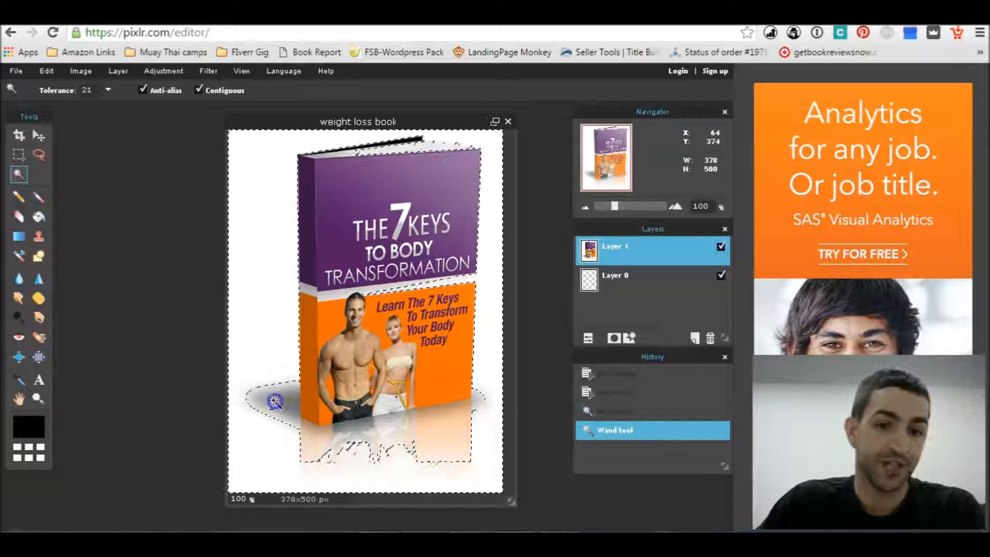
pyautogui.click(288, 405)
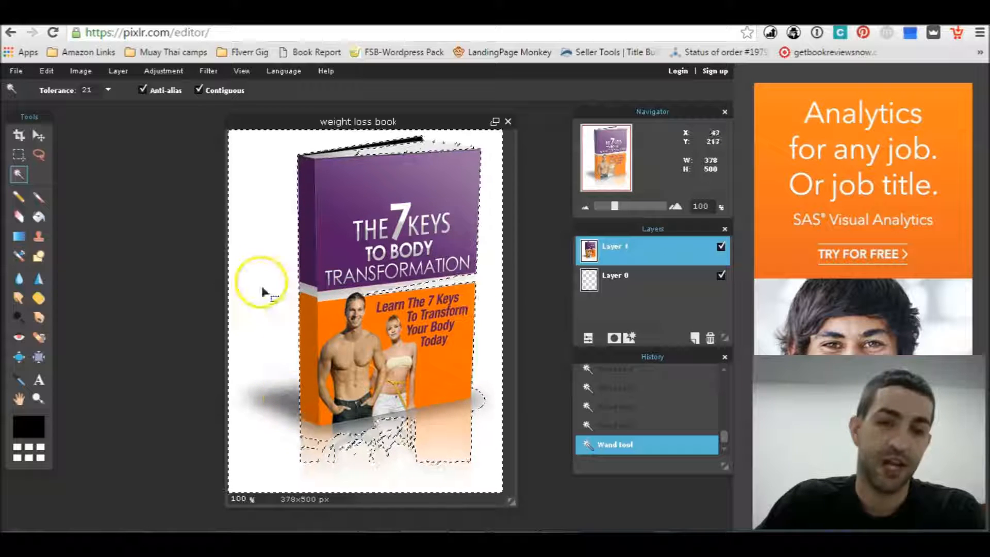
pyautogui.click(372, 448)
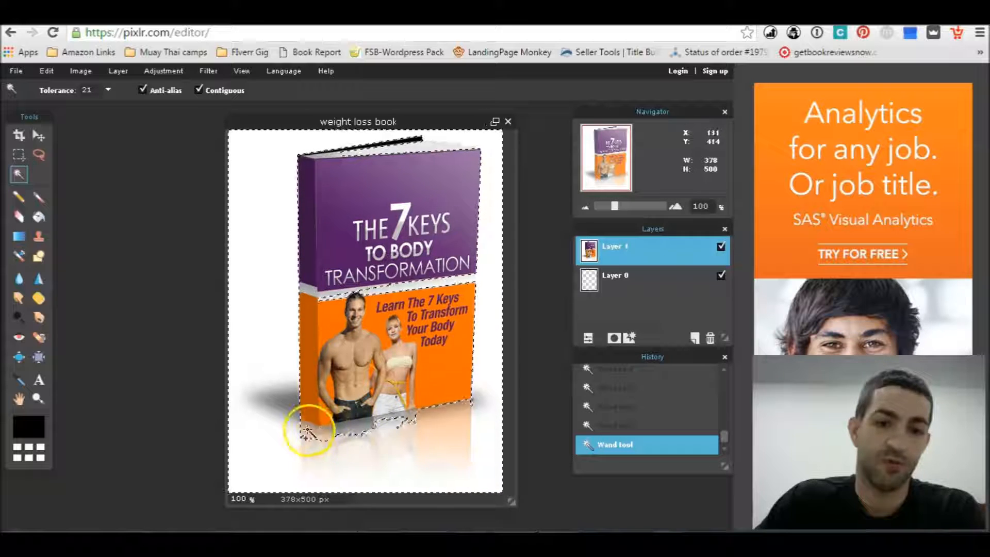
pyautogui.click(322, 432)
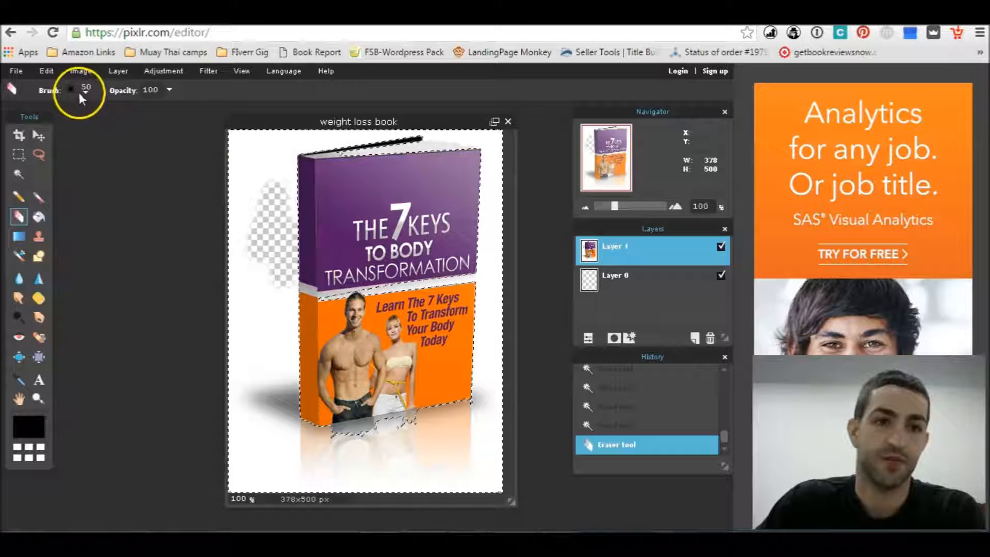
# Step: Erase the white background to transparency along the book's left, bottom and right sides with a 100 brush
pyautogui.click(71, 90)
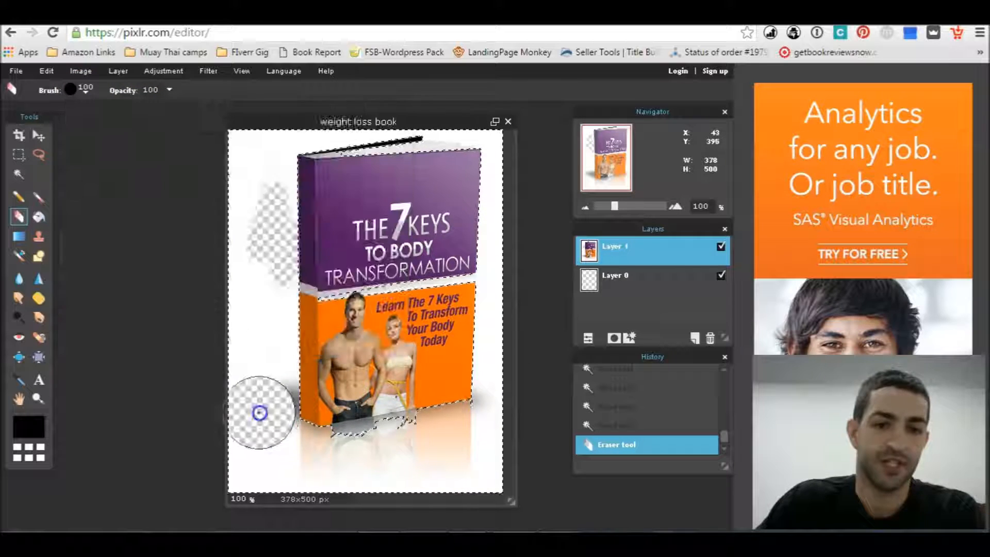
pyautogui.moveTo(258, 412); pyautogui.dragTo(223, 262)
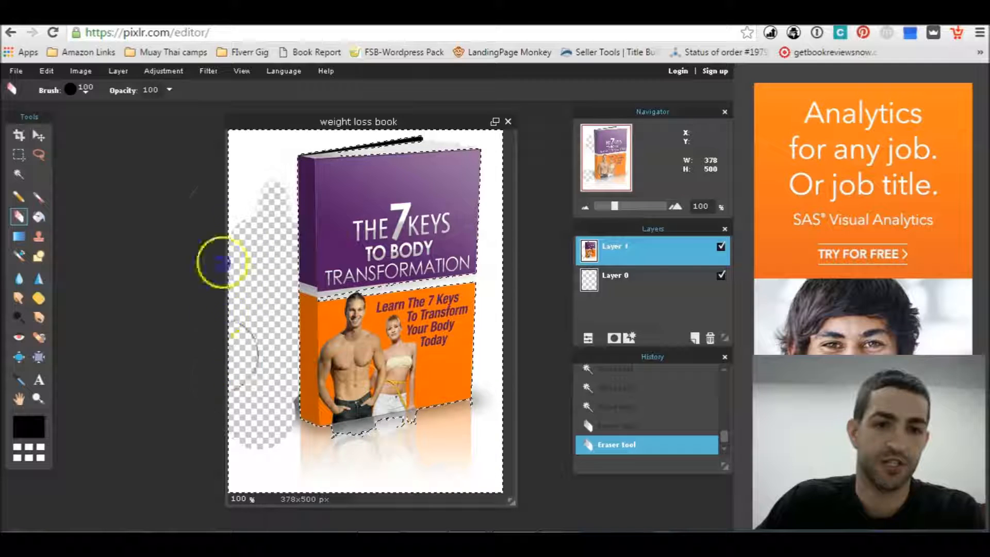
pyautogui.moveTo(223, 262); pyautogui.dragTo(255, 417)
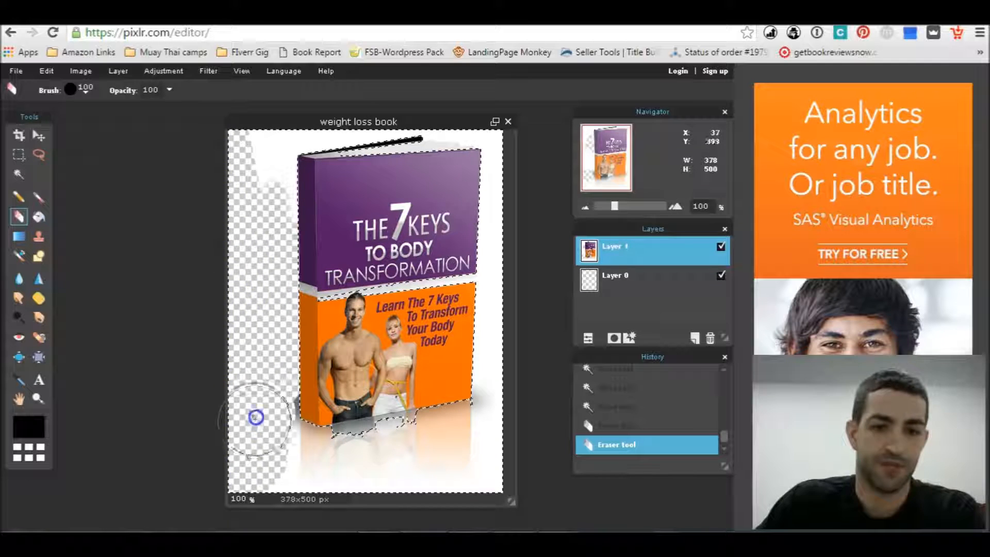
pyautogui.moveTo(256, 417); pyautogui.dragTo(428, 451)
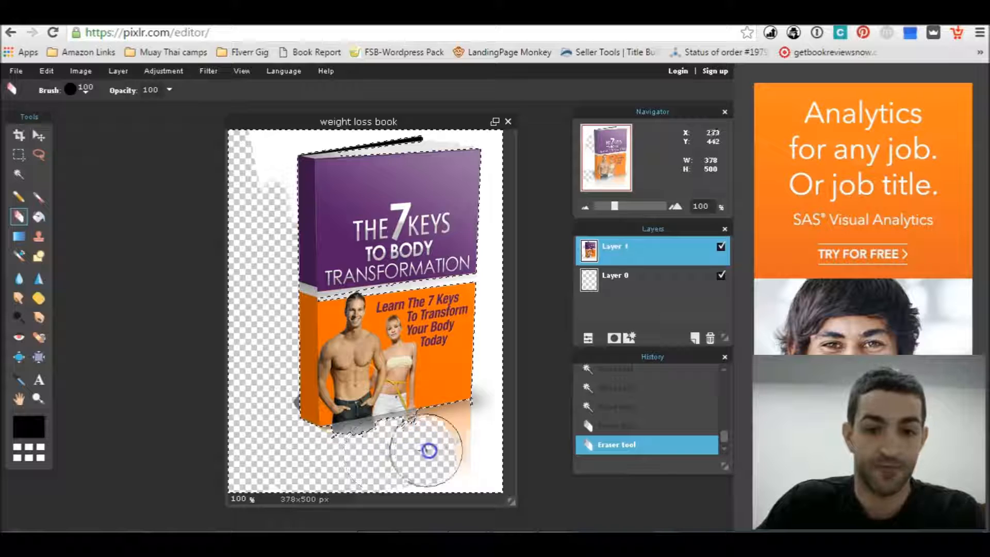
pyautogui.moveTo(428, 450); pyautogui.dragTo(505, 326)
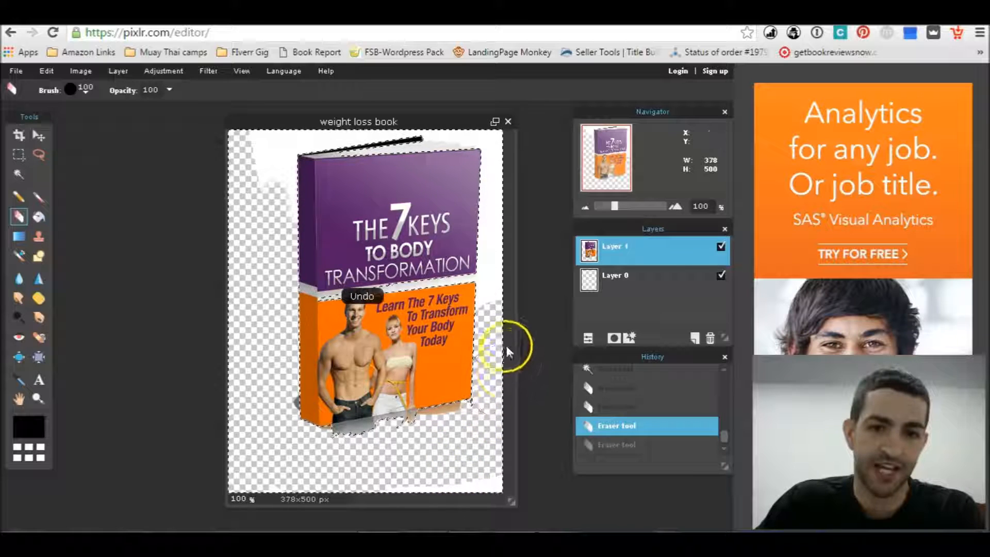
pyautogui.moveTo(511, 350); pyautogui.dragTo(502, 316)
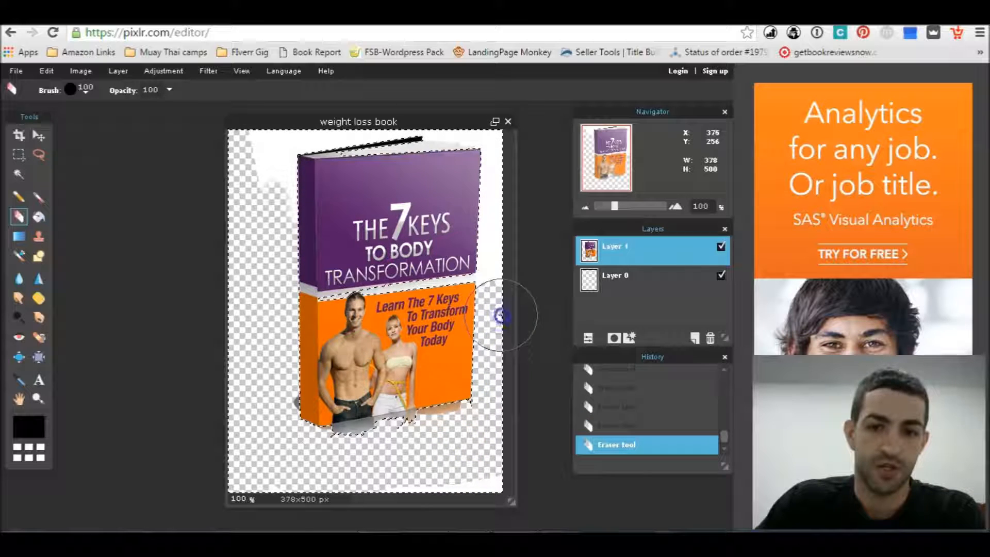
pyautogui.moveTo(499, 315); pyautogui.dragTo(502, 212)
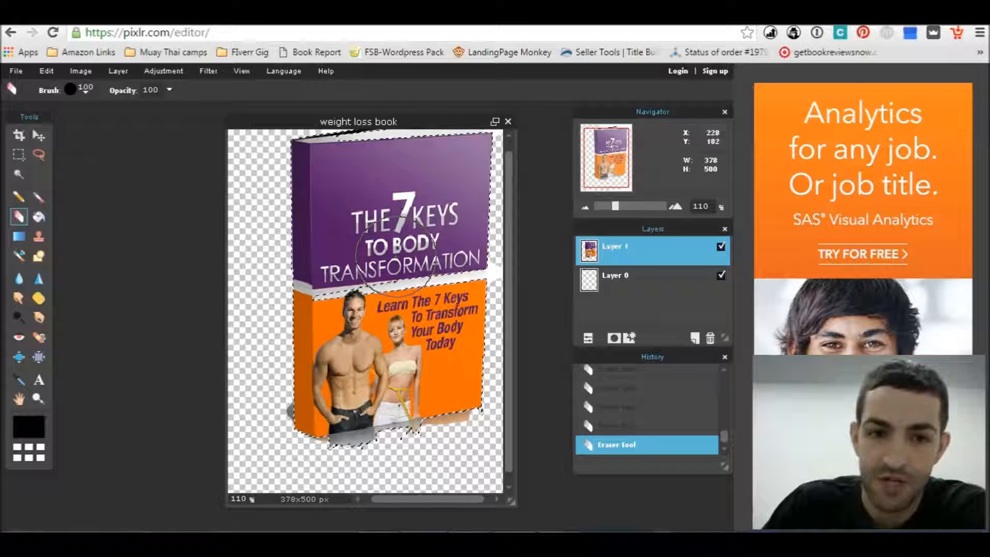
pyautogui.rightClick(398, 258)
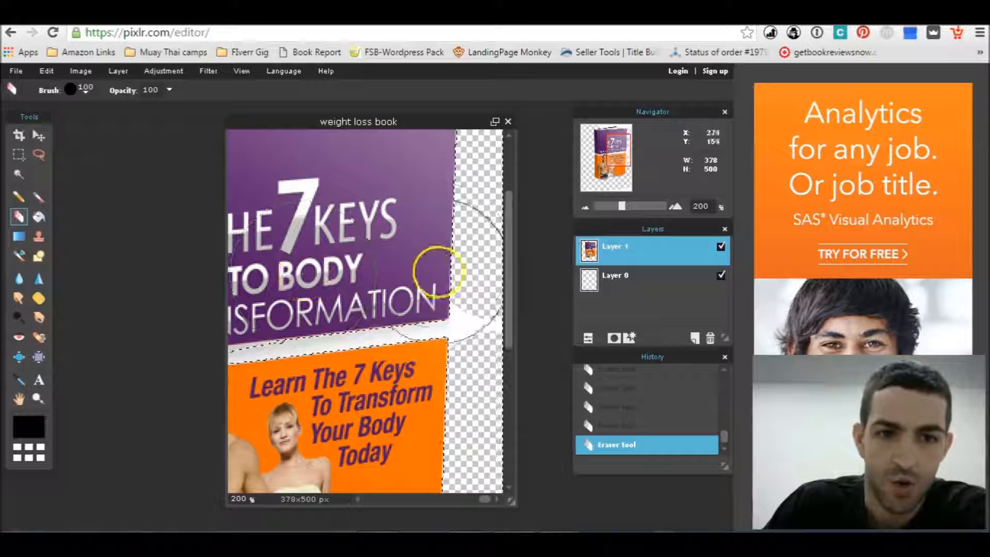
# Step: Switch the eraser to a smaller brush for finer cleanup
pyautogui.click(71, 89)
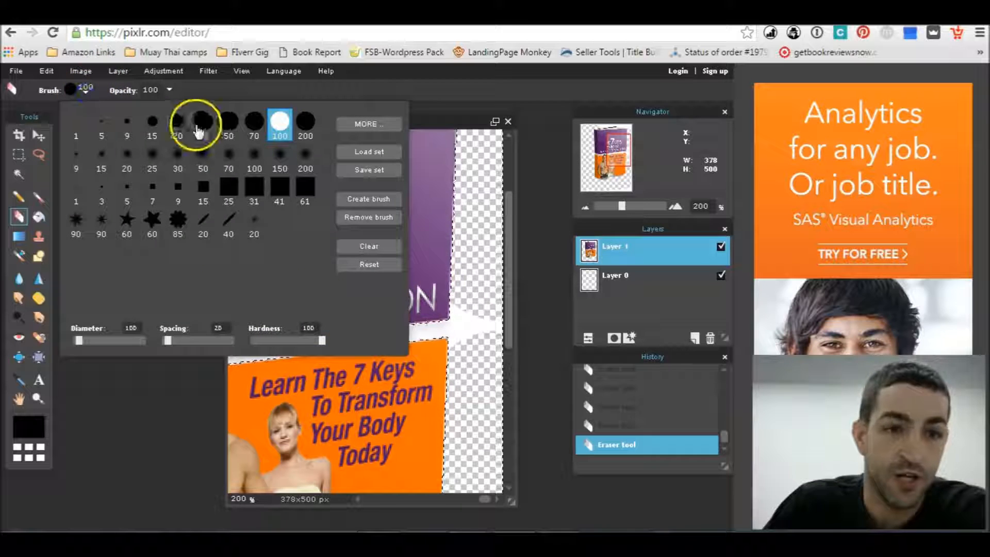
pyautogui.click(229, 122)
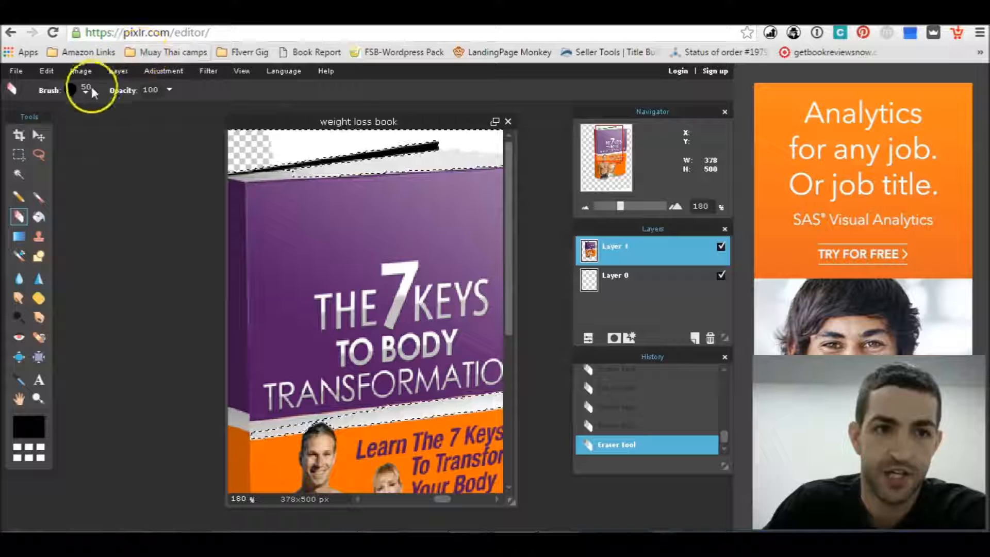
# Step: Pick a smaller soft eraser brush and clear the white above the book's top edge
pyautogui.click(85, 90)
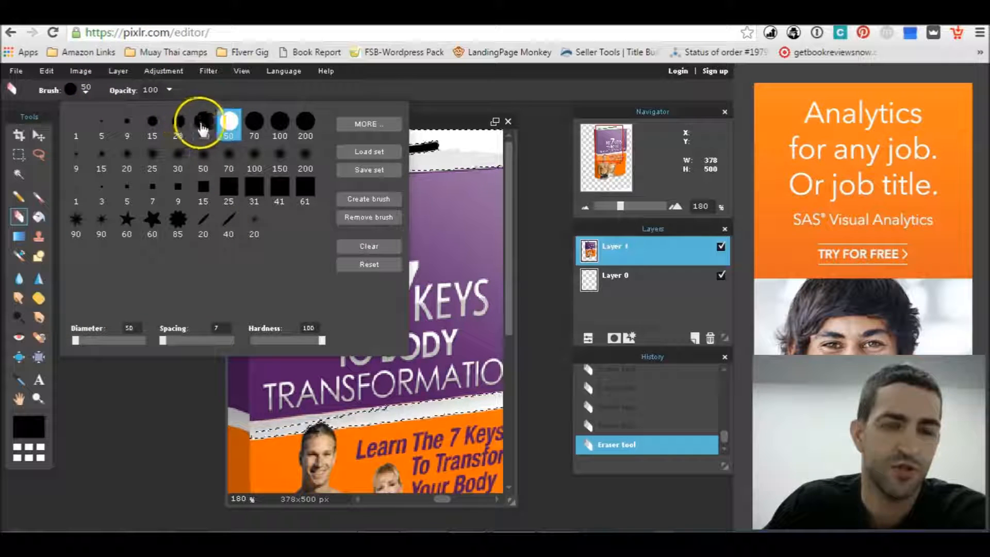
pyautogui.click(204, 122)
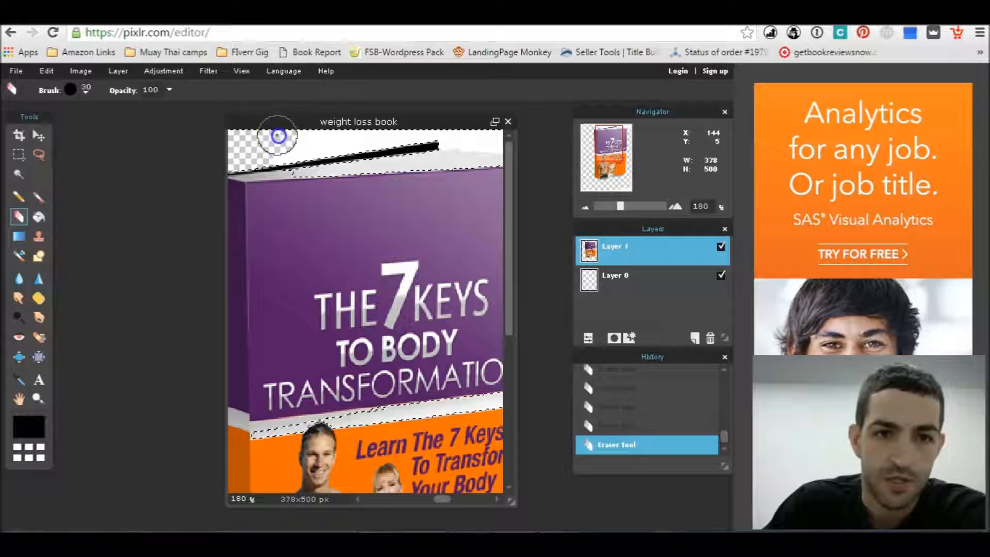
pyautogui.moveTo(276, 136); pyautogui.dragTo(302, 142)
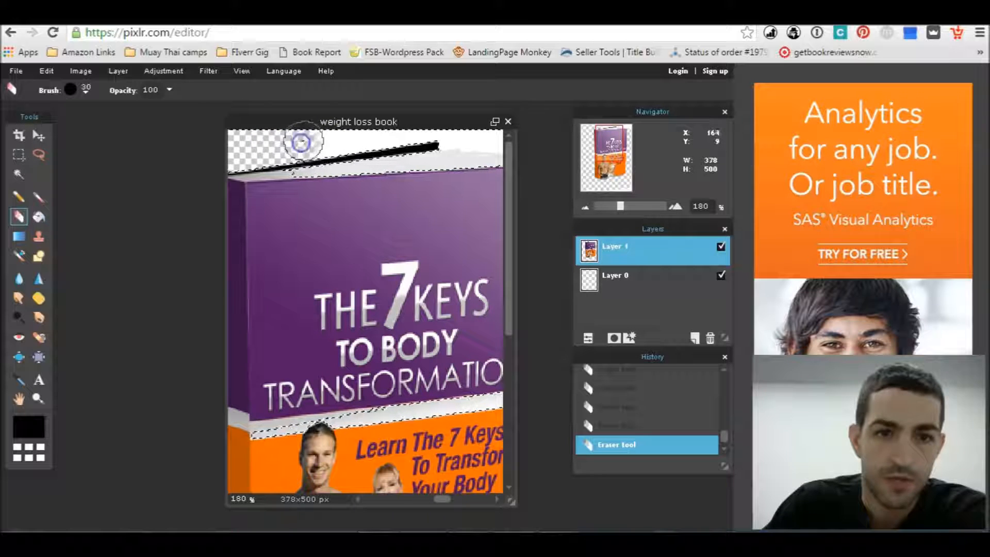
pyautogui.moveTo(302, 142); pyautogui.dragTo(354, 136)
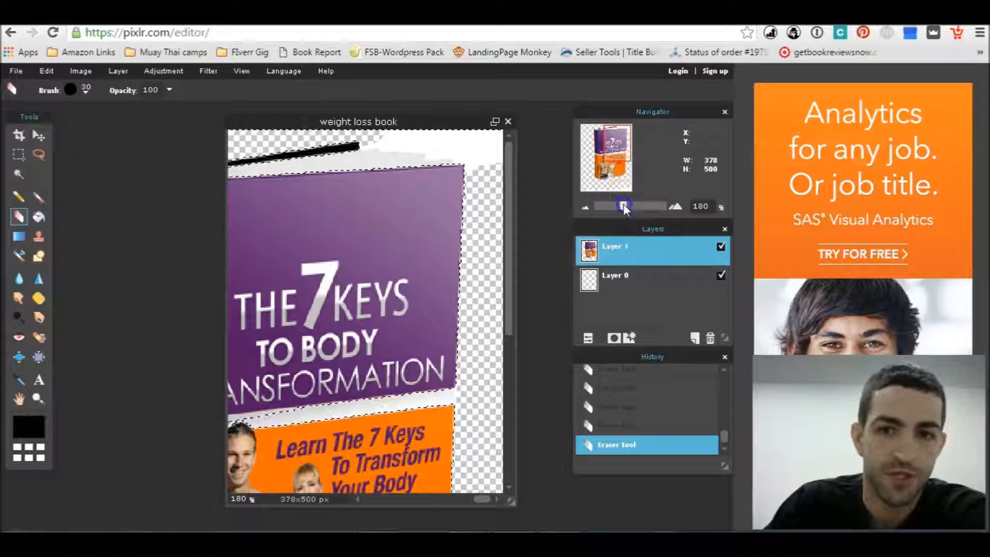
# Step: Zoom on the top edge and erase white remnants around the book's top-right corner
pyautogui.moveTo(622, 206); pyautogui.dragTo(631, 206)
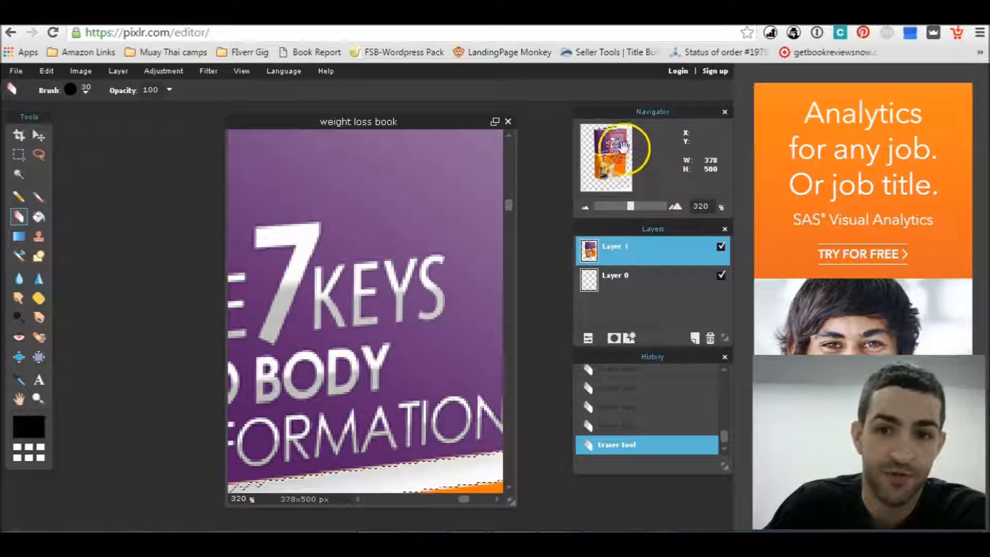
pyautogui.moveTo(618, 151); pyautogui.dragTo(498, 183)
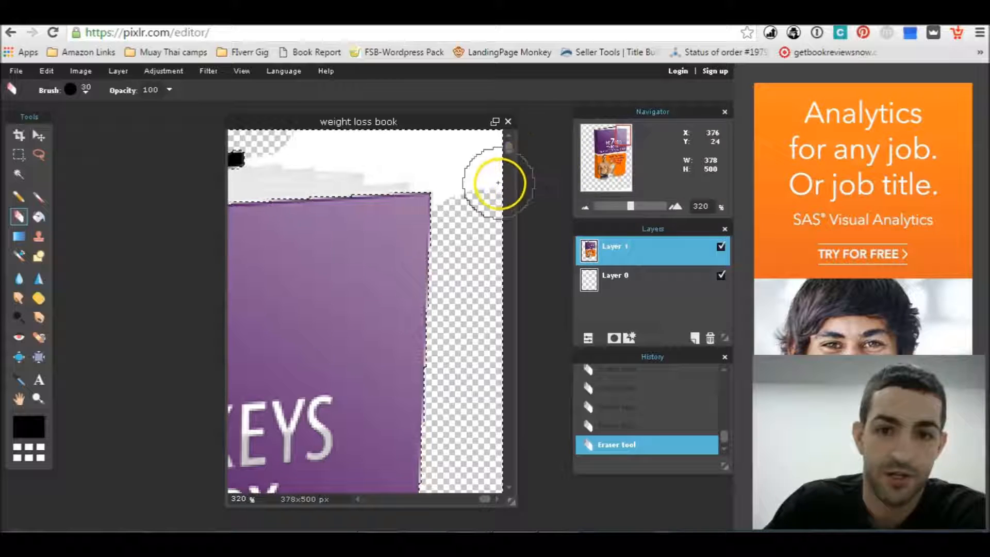
pyautogui.moveTo(499, 183); pyautogui.dragTo(407, 119)
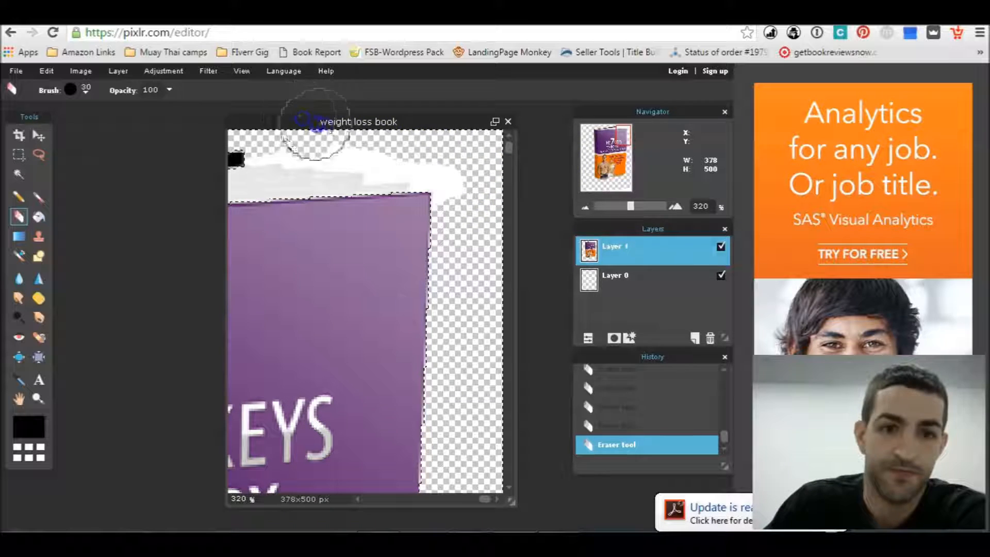
pyautogui.moveTo(319, 123); pyautogui.dragTo(407, 148)
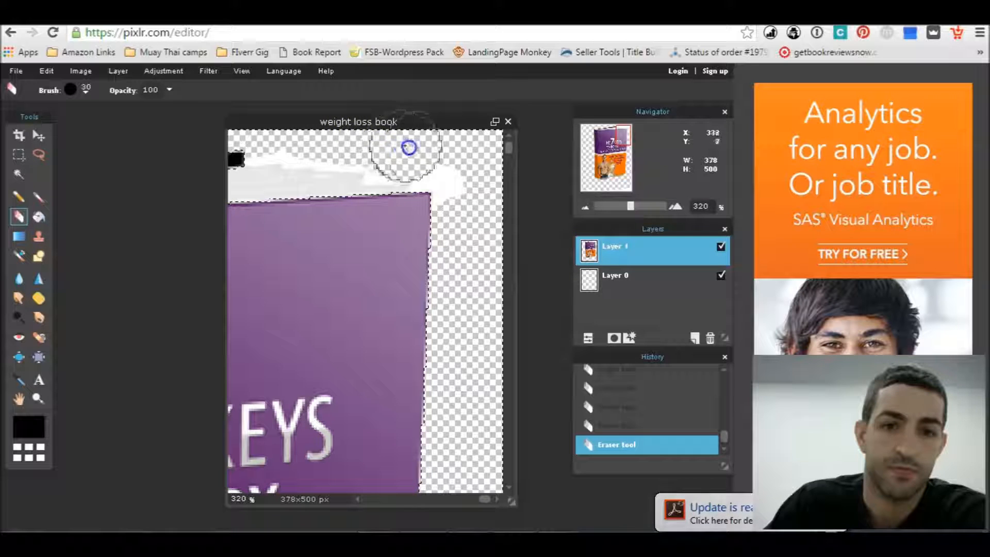
pyautogui.moveTo(407, 147); pyautogui.dragTo(477, 202)
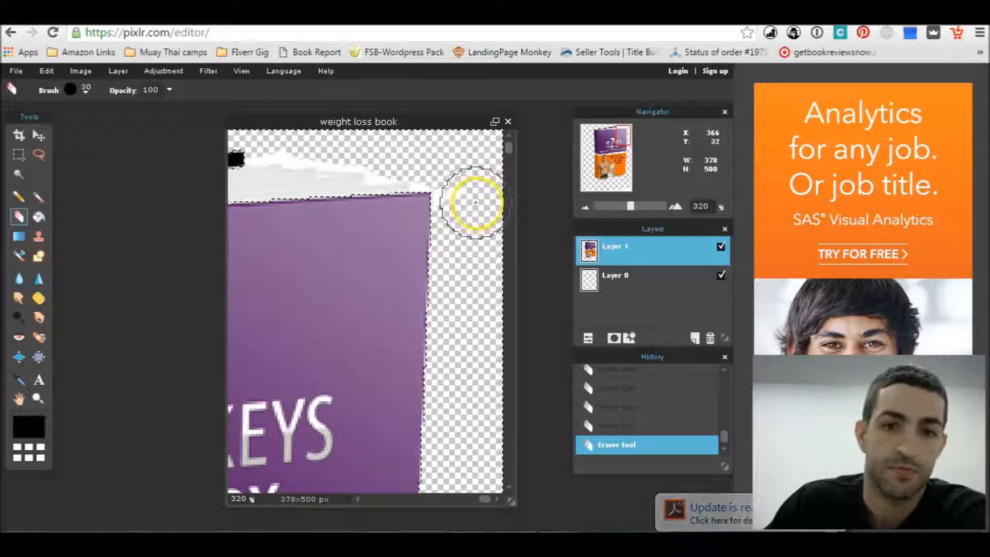
pyautogui.moveTo(476, 202); pyautogui.dragTo(447, 189)
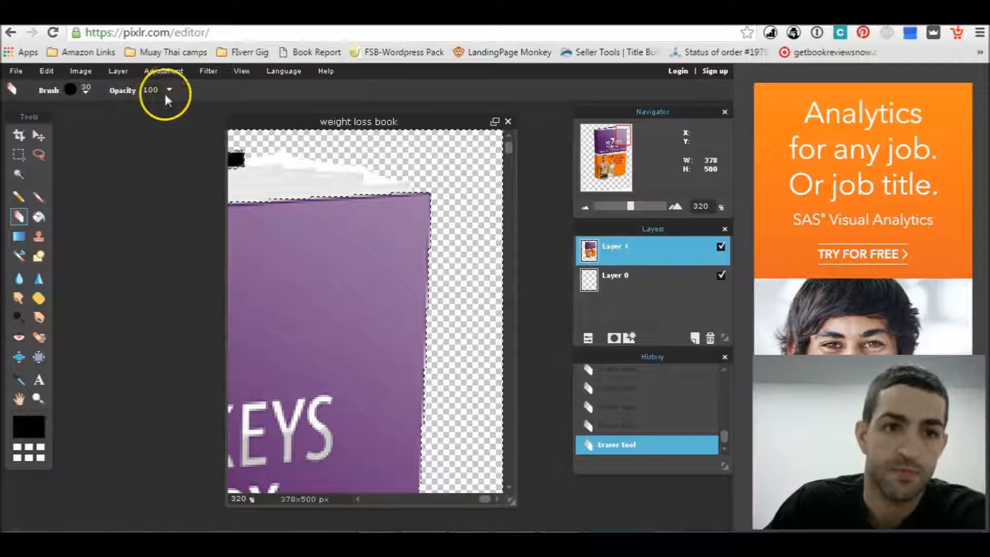
# Step: Change the eraser brush size and erase leftover white above the book
pyautogui.click(70, 89)
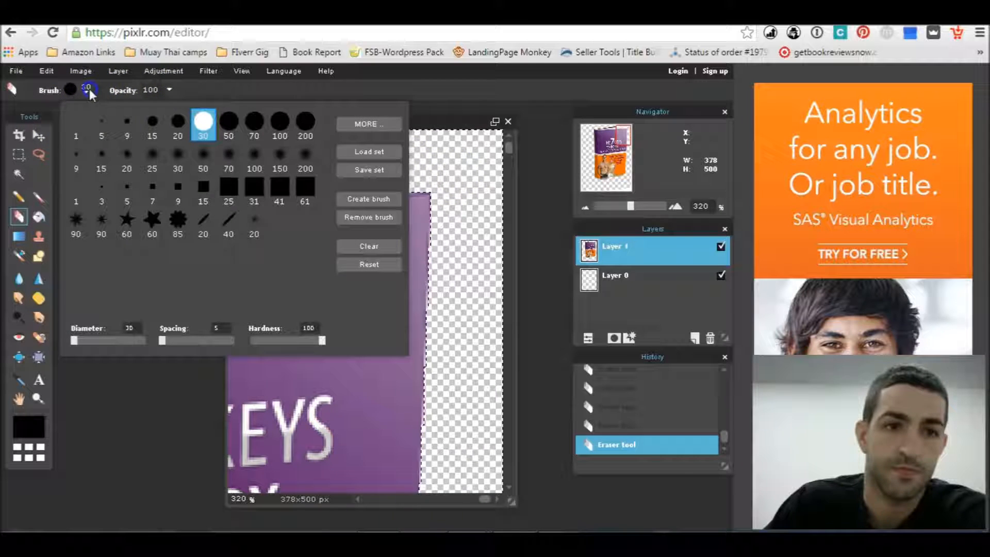
pyautogui.click(178, 122)
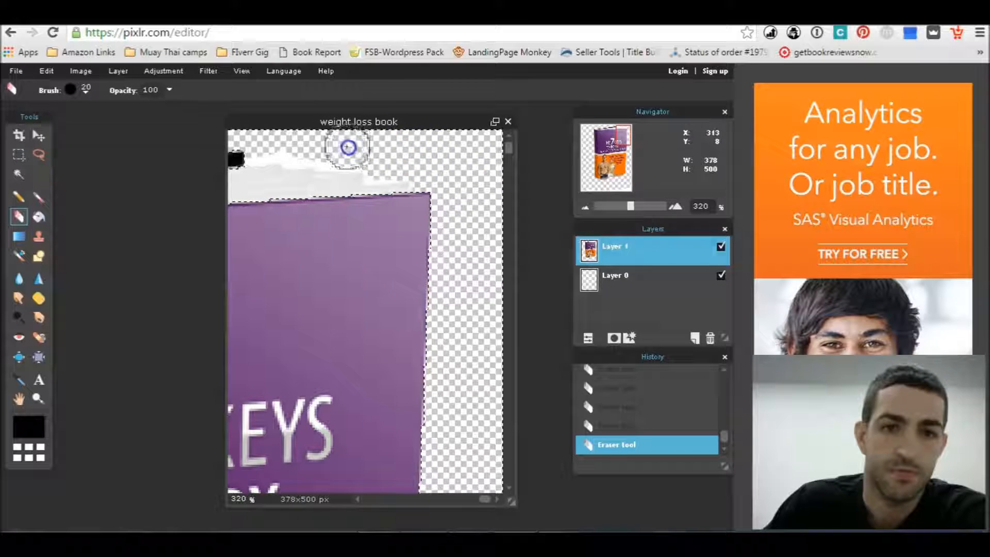
pyautogui.moveTo(346, 147); pyautogui.dragTo(331, 146)
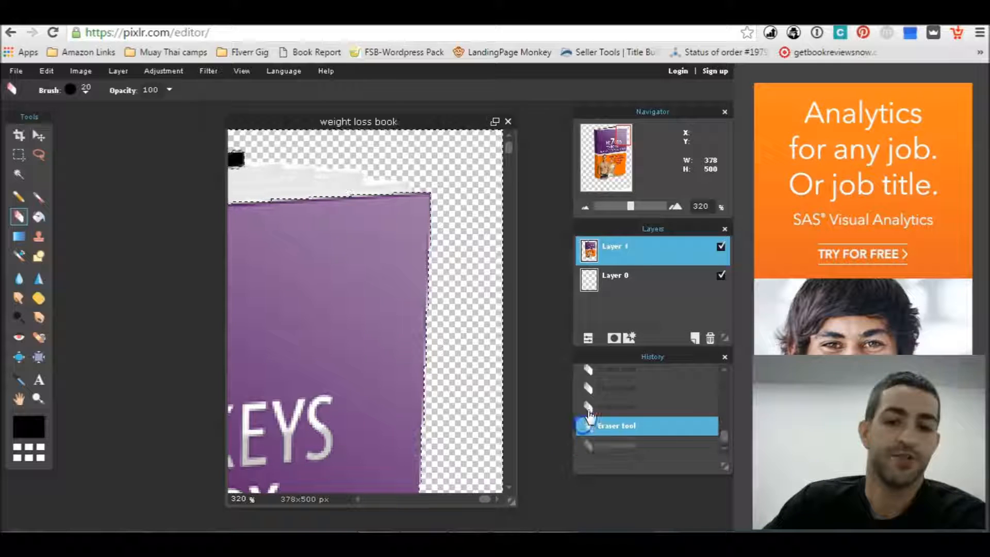
pyautogui.click(643, 387)
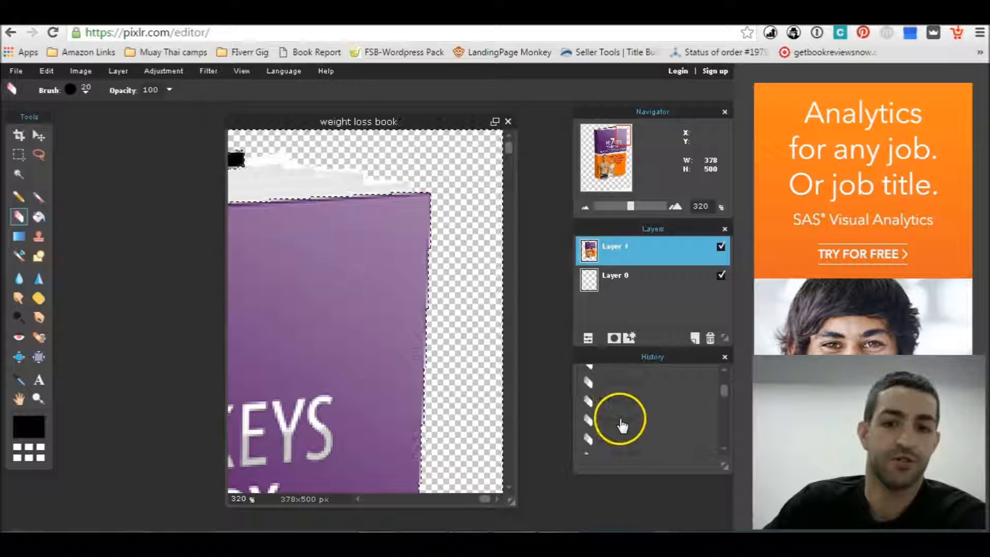
pyautogui.click(645, 430)
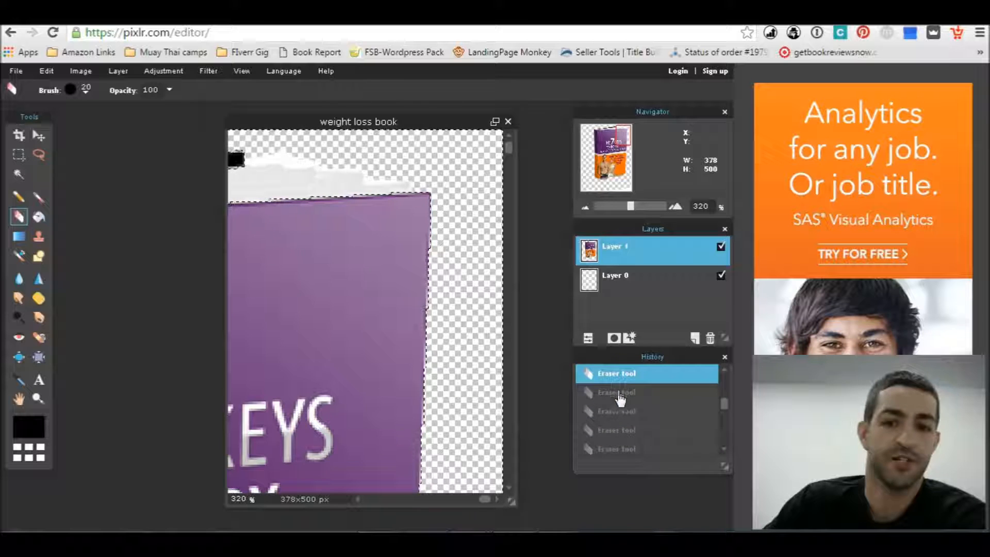
pyautogui.click(621, 444)
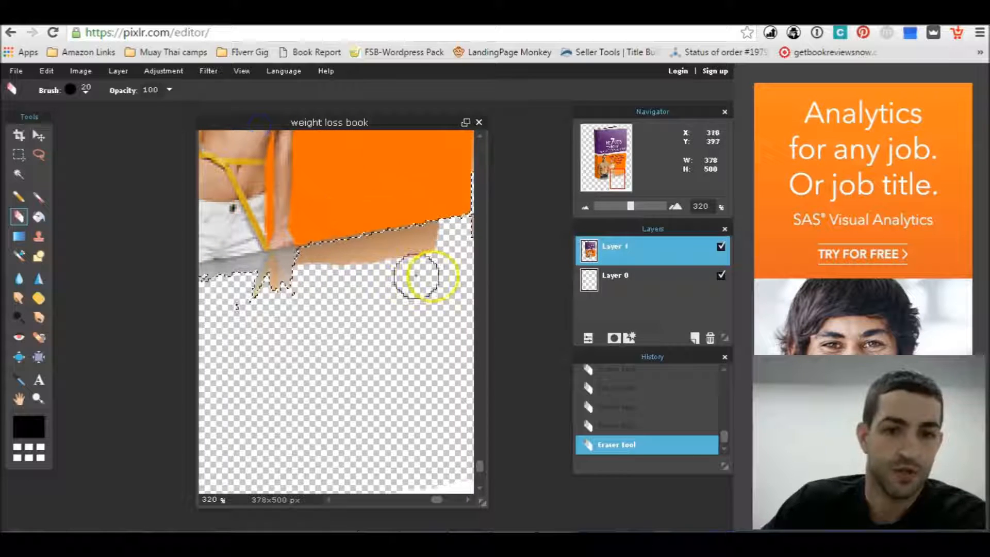
# Step: Erase the grey reflection under the cover, then Magic Wand-select the remaining grey strip
pyautogui.moveTo(428, 277); pyautogui.dragTo(313, 264)
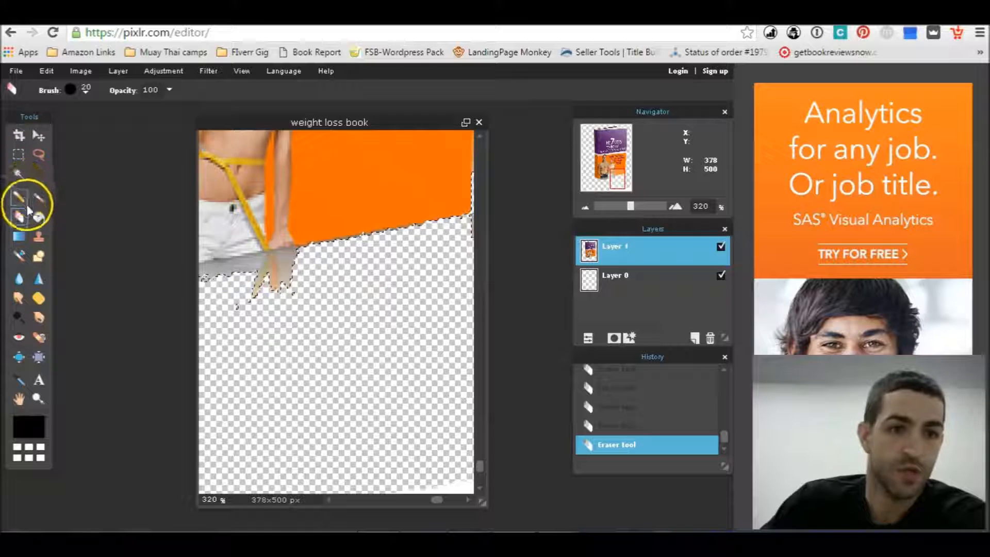
pyautogui.click(17, 176)
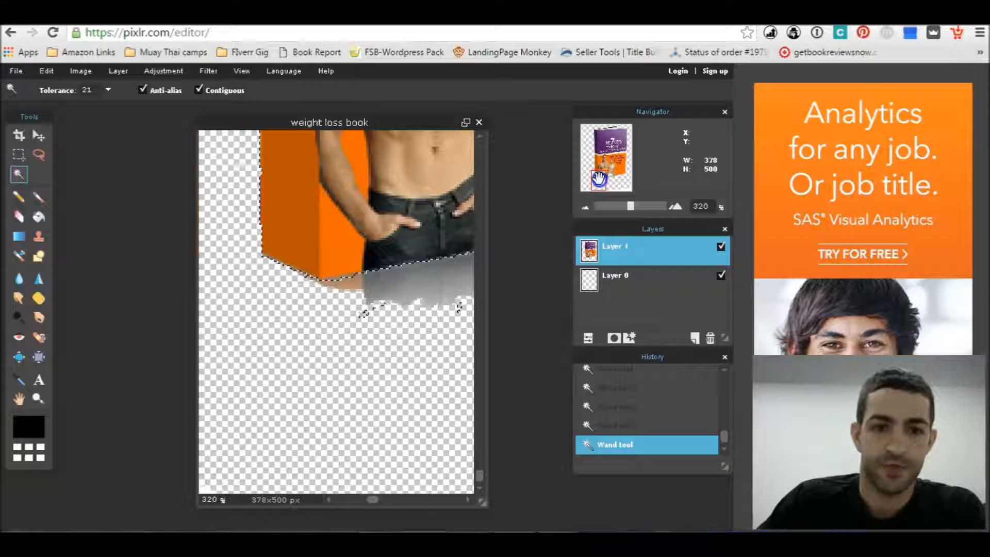
pyautogui.click(17, 217)
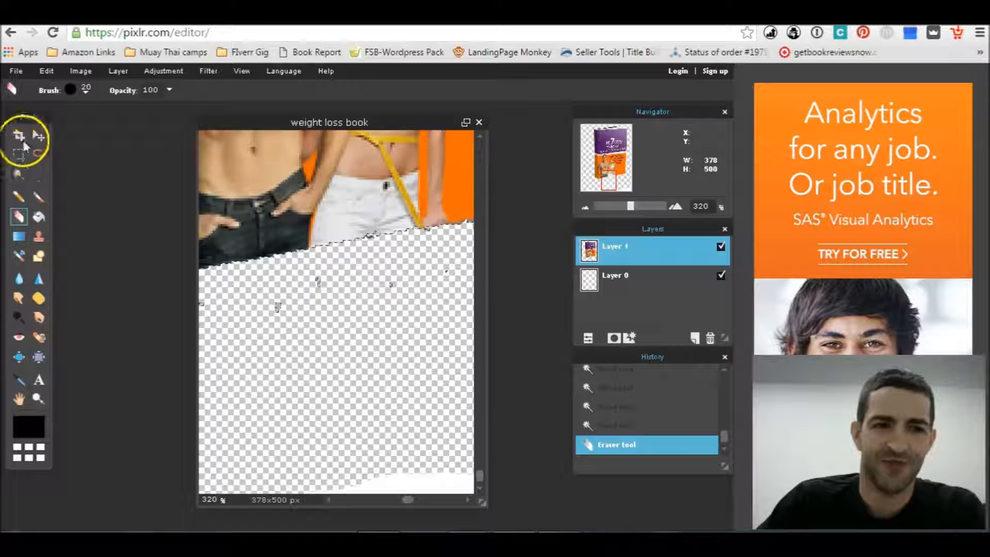
# Step: Marquee-select the speckled area below the book's bottom edge, clear it, and return to the Eraser
pyautogui.click(19, 155)
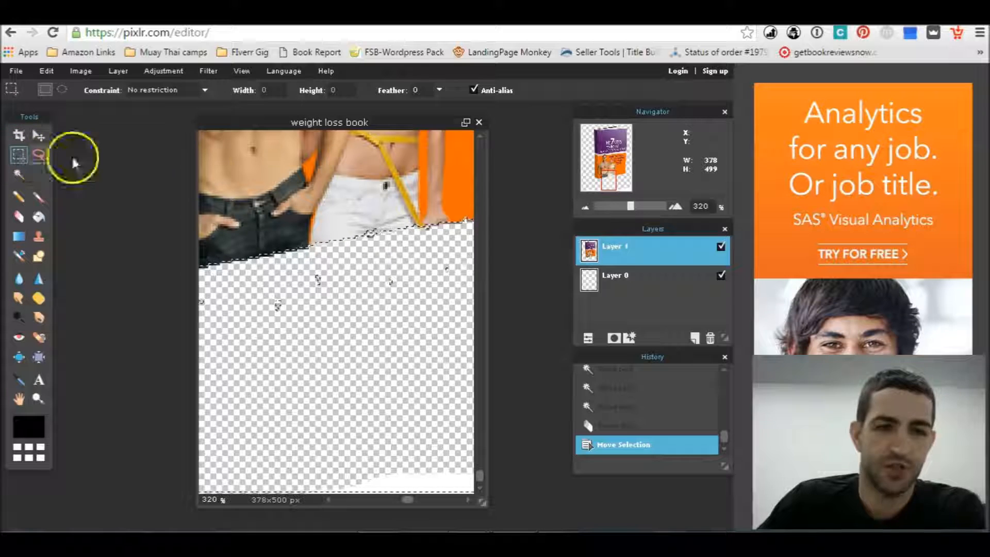
pyautogui.moveTo(238, 175); pyautogui.dragTo(369, 248)
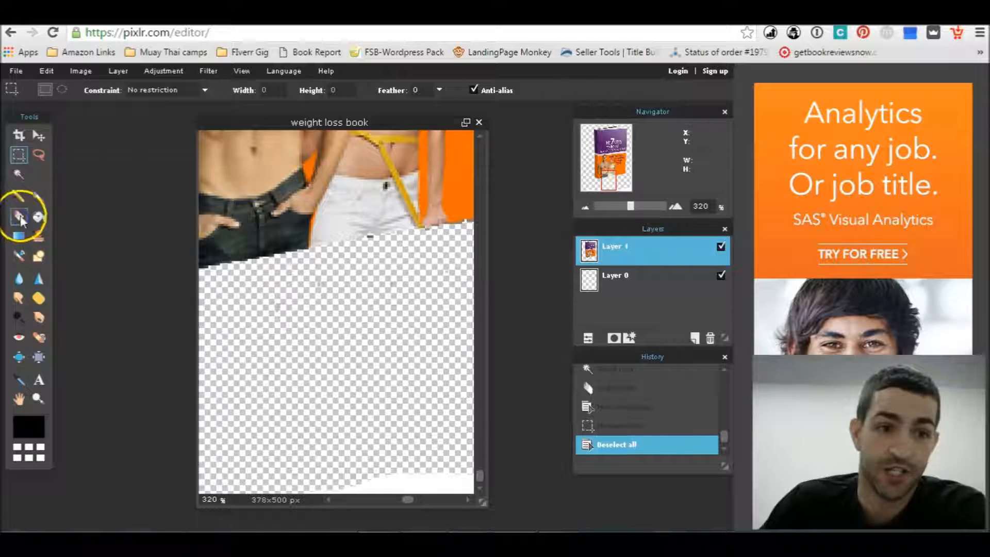
pyautogui.click(18, 217)
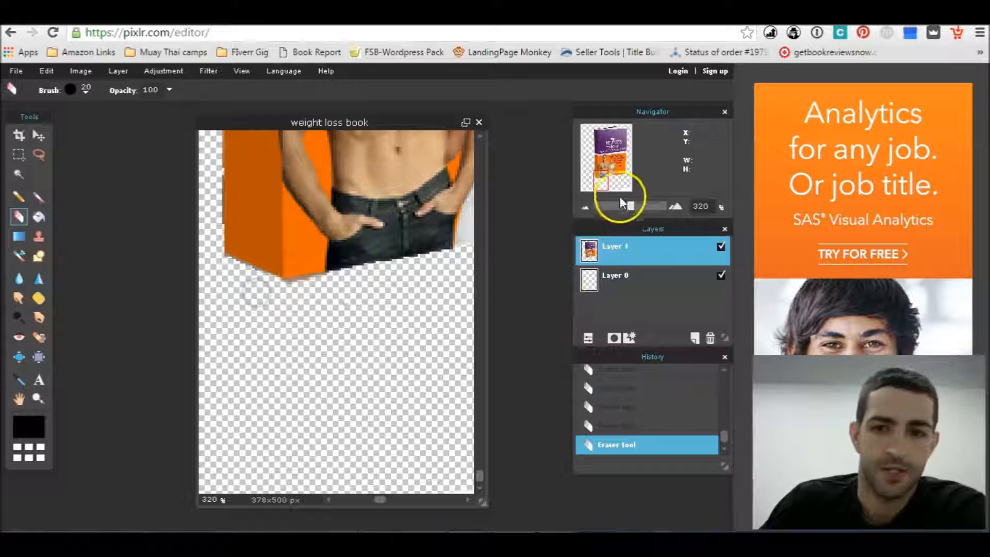
# Step: Zoom out to show the whole cover and bring up File > Save with PNG as the format
pyautogui.moveTo(653, 206); pyautogui.dragTo(612, 208)
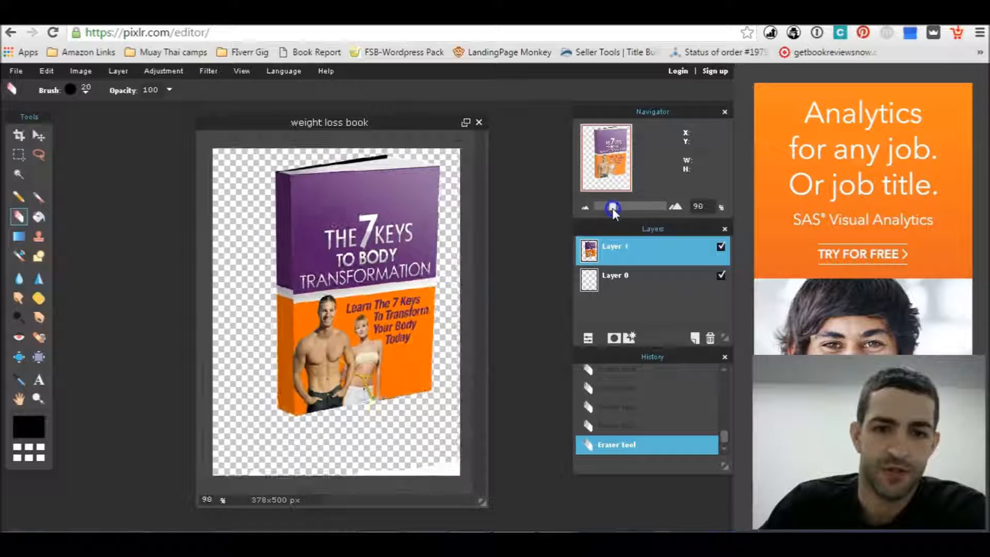
pyautogui.moveTo(612, 206); pyautogui.dragTo(609, 206)
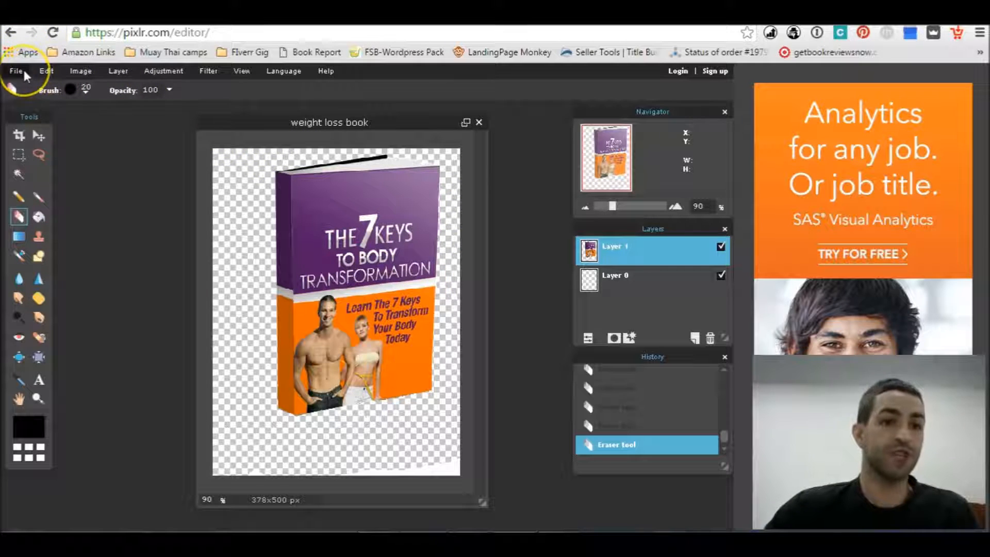
pyautogui.click(15, 70)
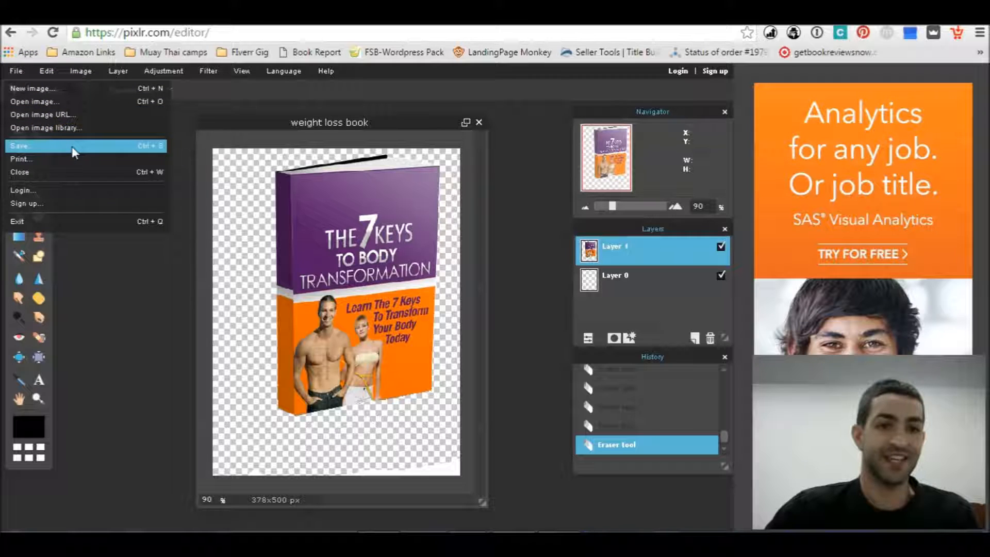
pyautogui.click(21, 146)
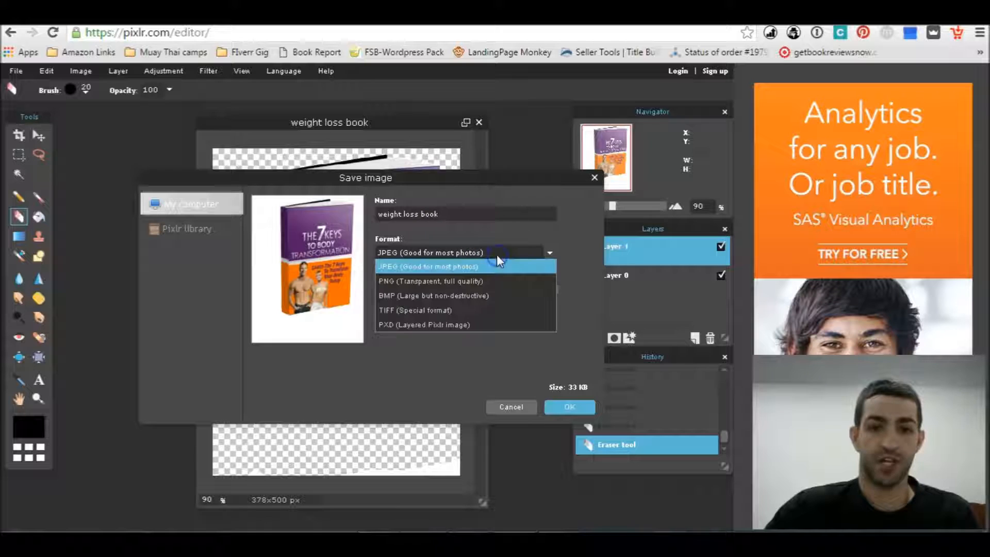
pyautogui.click(431, 280)
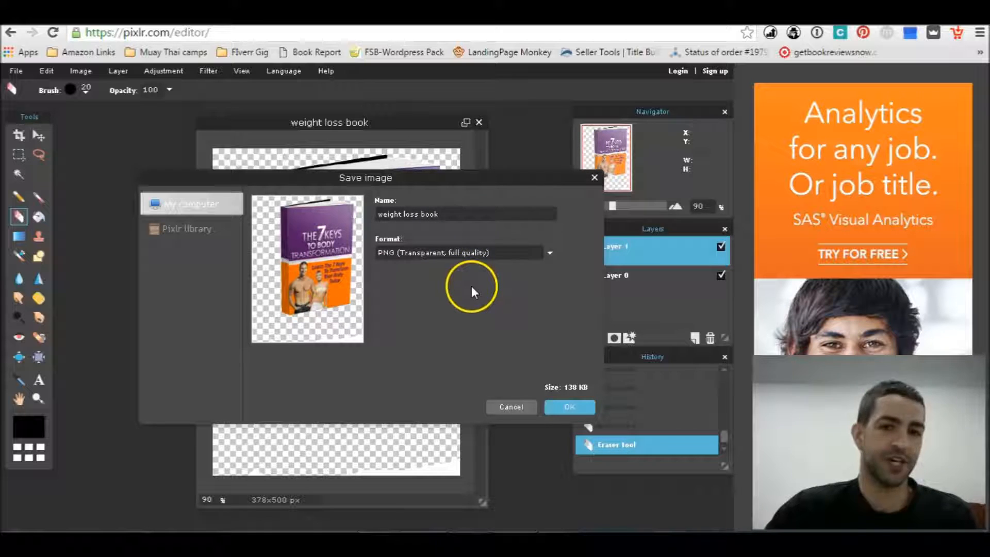
pyautogui.moveTo(274, 243)
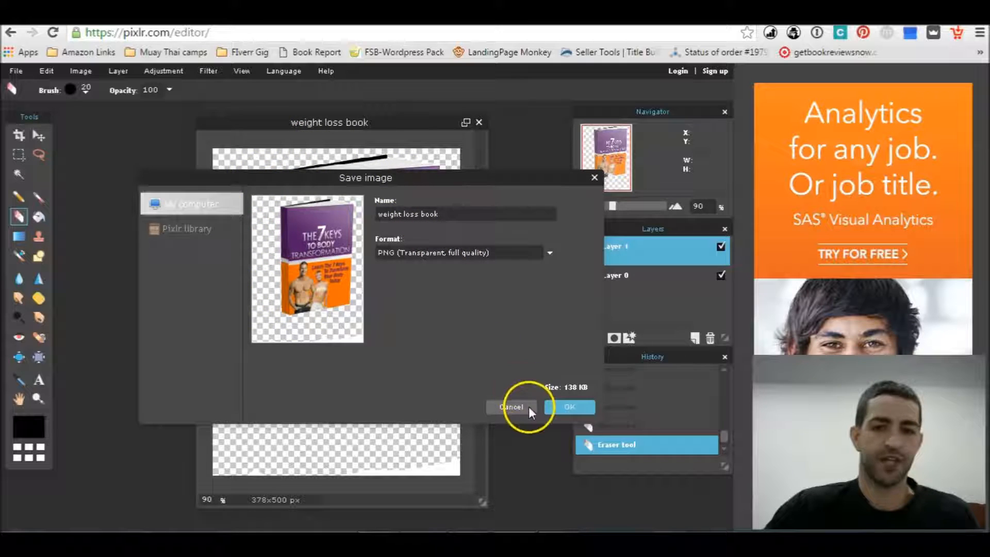
# Step: Cancel the Save image dialog and head back into the File menu
pyautogui.click(510, 406)
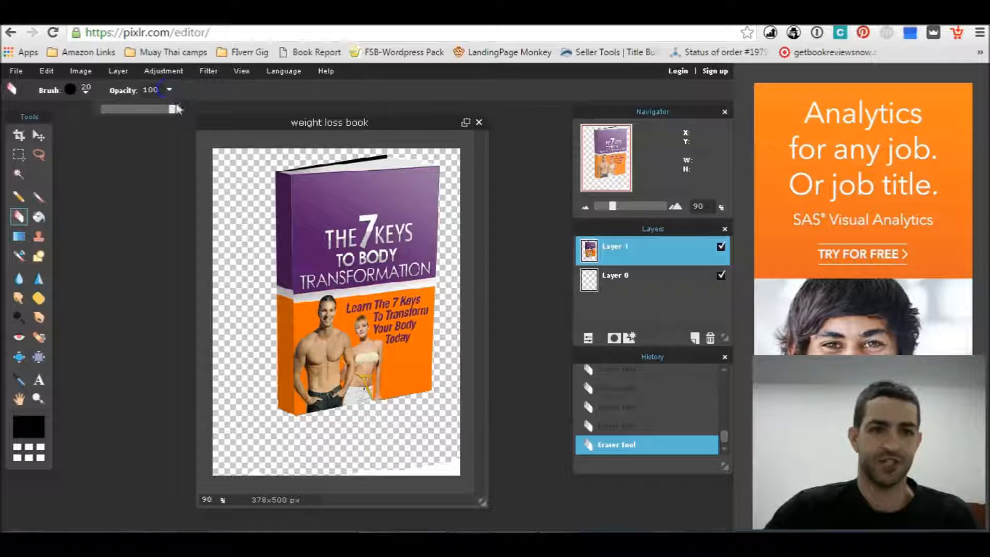
pyautogui.click(69, 90)
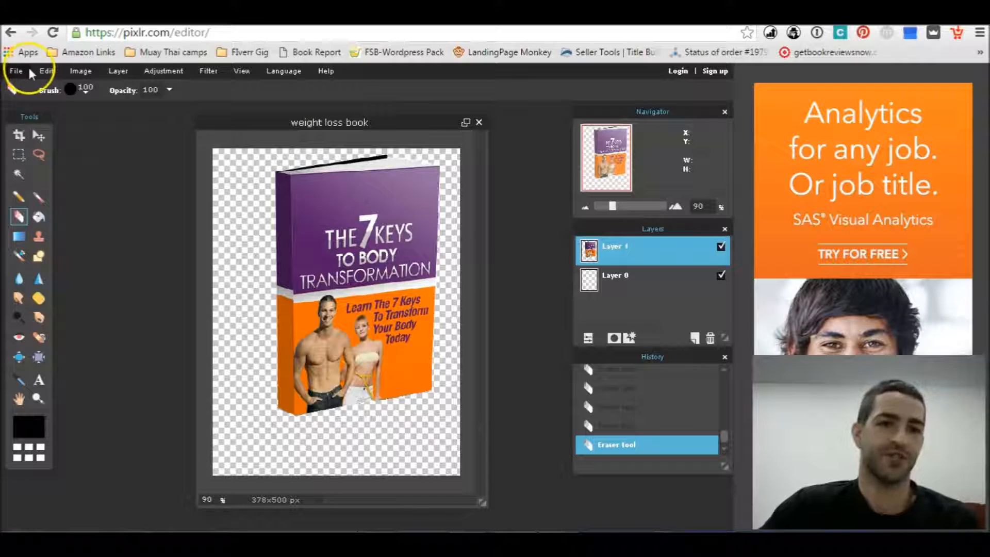
# Step: Save the cover as a PNG named 'weight loss book' into the Downloads folder
pyautogui.click(15, 70)
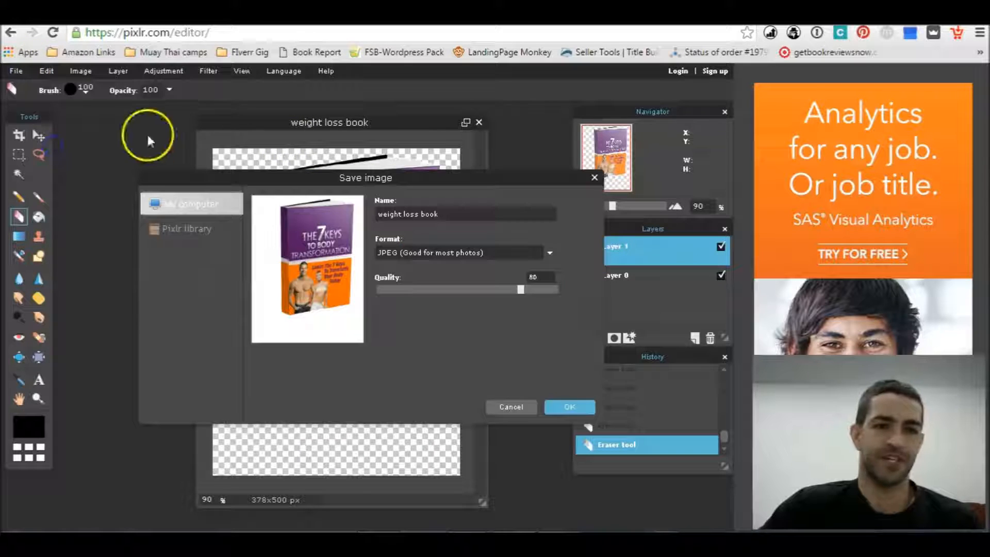
pyautogui.click(460, 251)
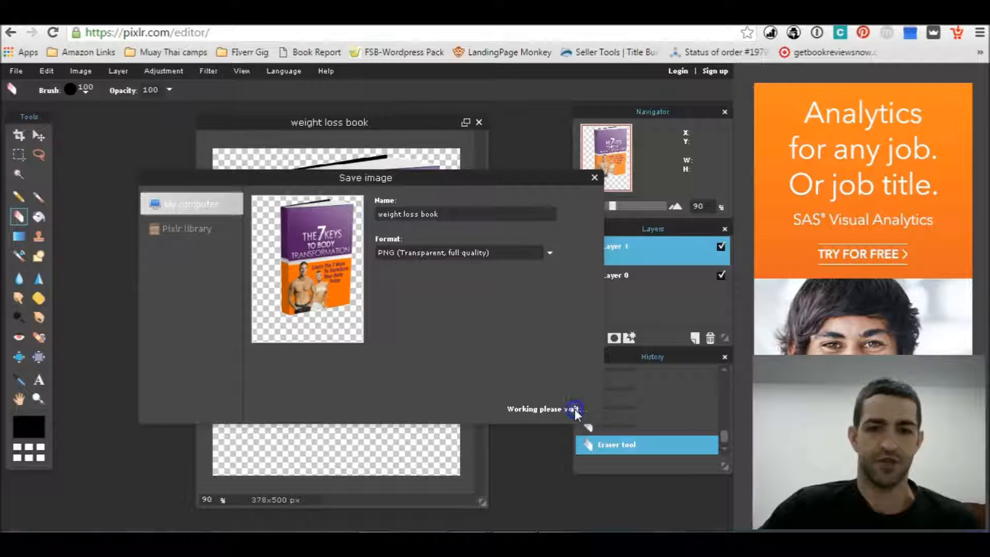
pyautogui.click(190, 203)
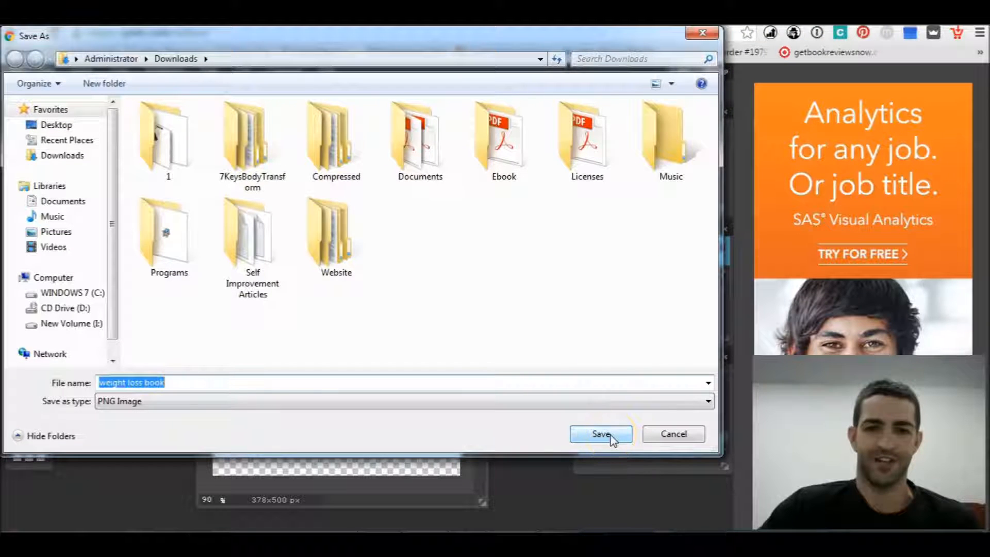
pyautogui.click(598, 434)
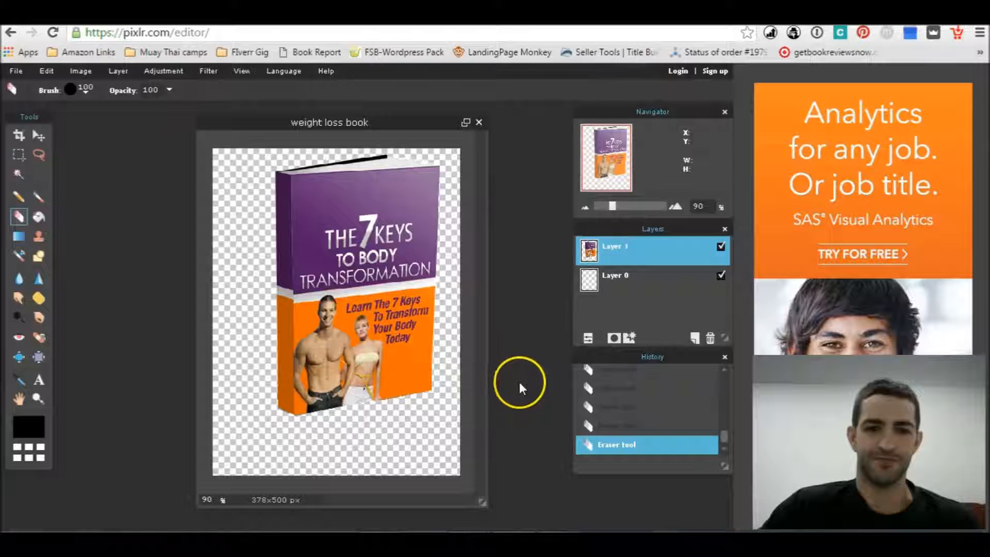